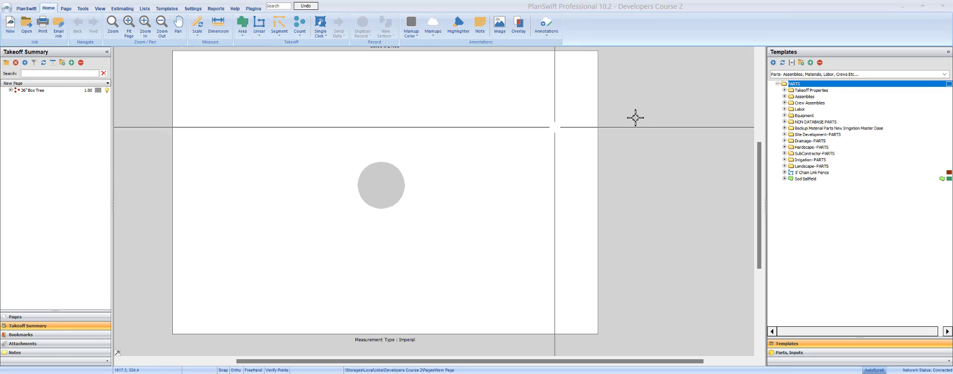
Step: Switch Templates to the Developers Course set and select the Count (Each Hour) template
click(944, 74)
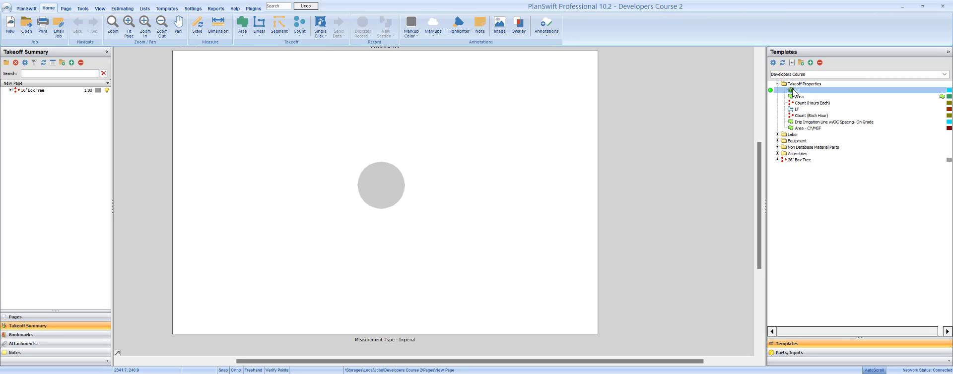
click(797, 97)
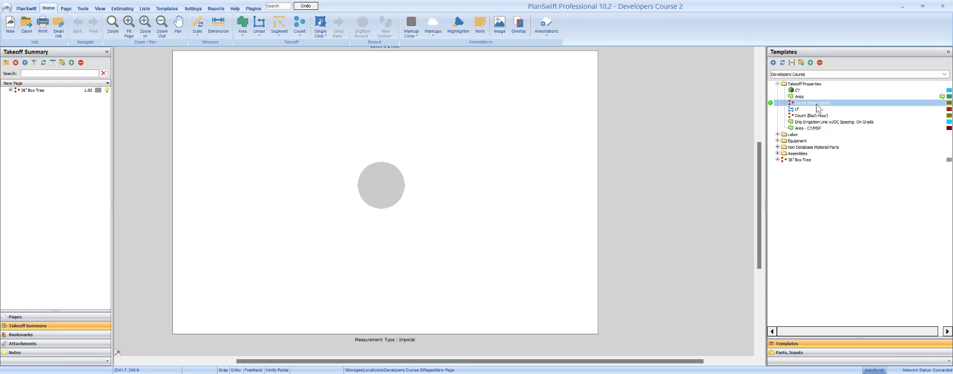
click(811, 115)
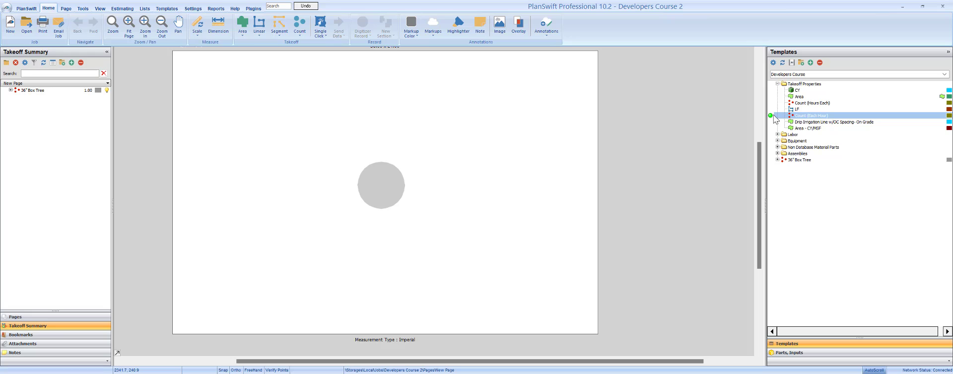
Step: Add a Count (Each Hour) takeoff, confirming its 5 EA/HRS crew production rate
double_click(809, 116)
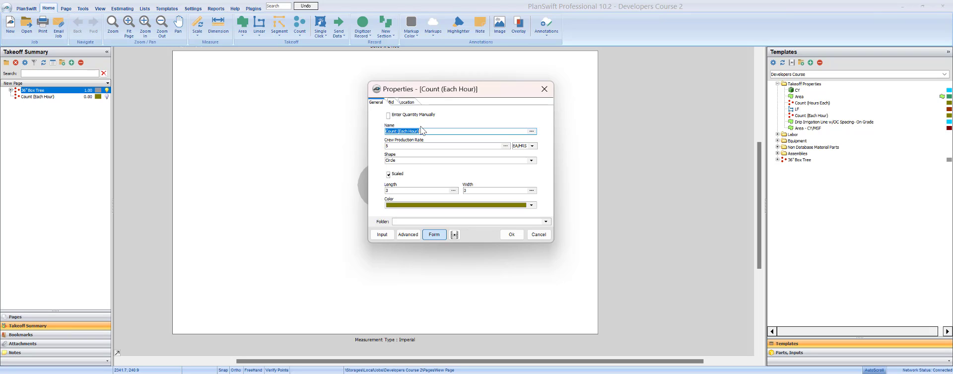
mouse_move(403, 126)
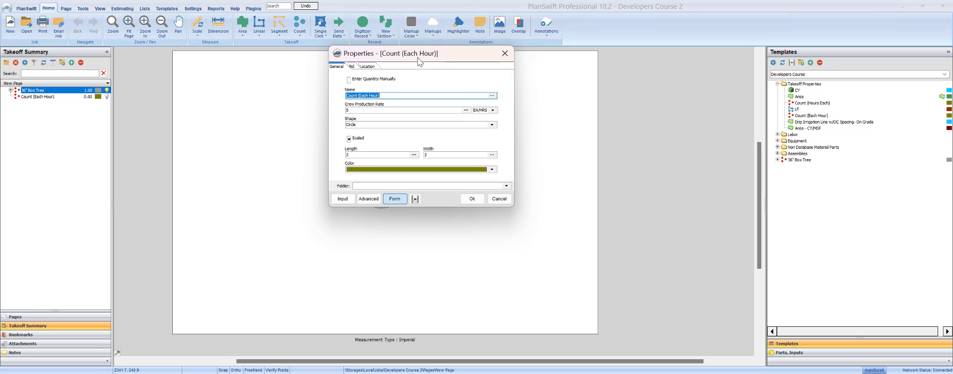
mouse_move(431, 61)
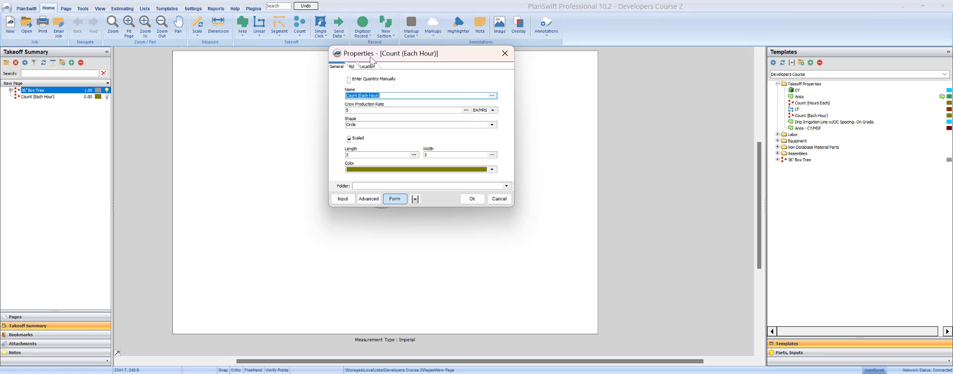
click(407, 111)
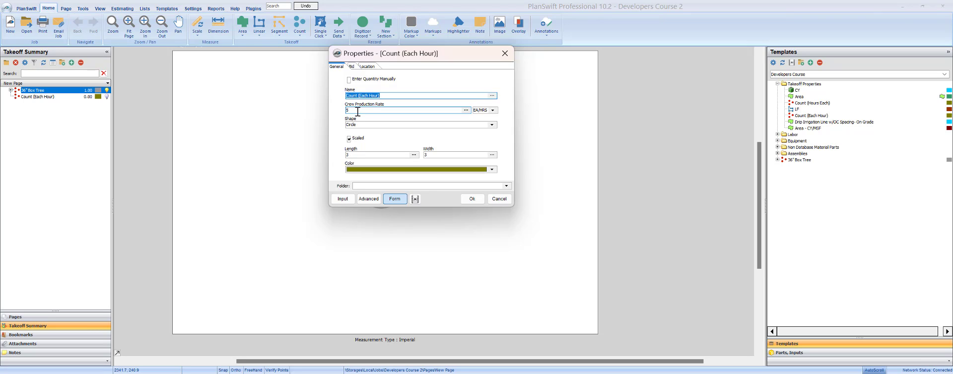
click(418, 95)
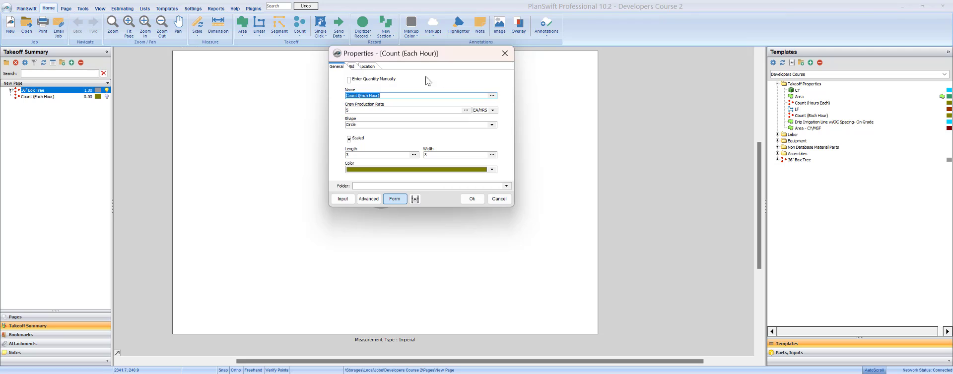
click(473, 199)
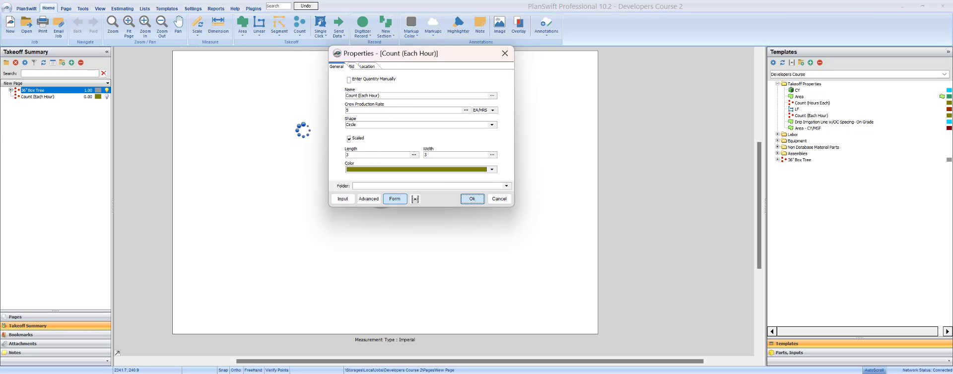
Step: Place five Count (Each Hour) points along the top of the page and stop recording
click(472, 198)
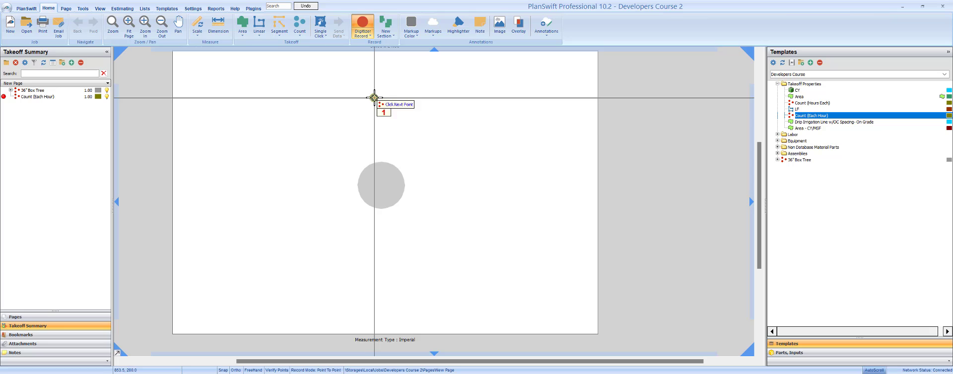
click(399, 97)
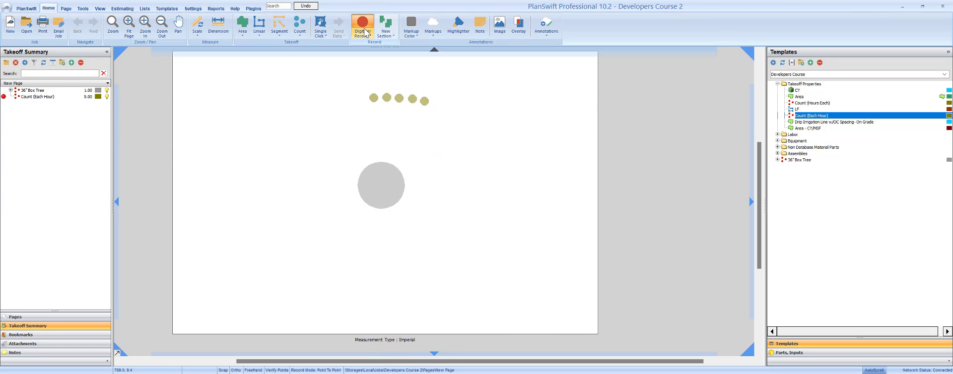
click(363, 25)
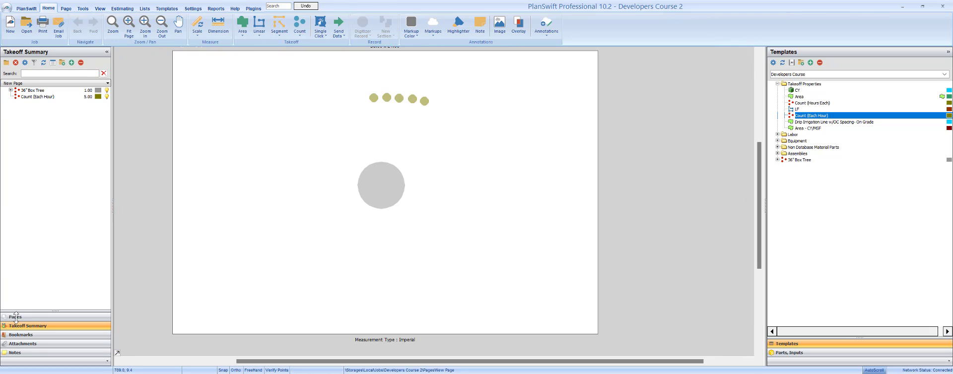
click(36, 90)
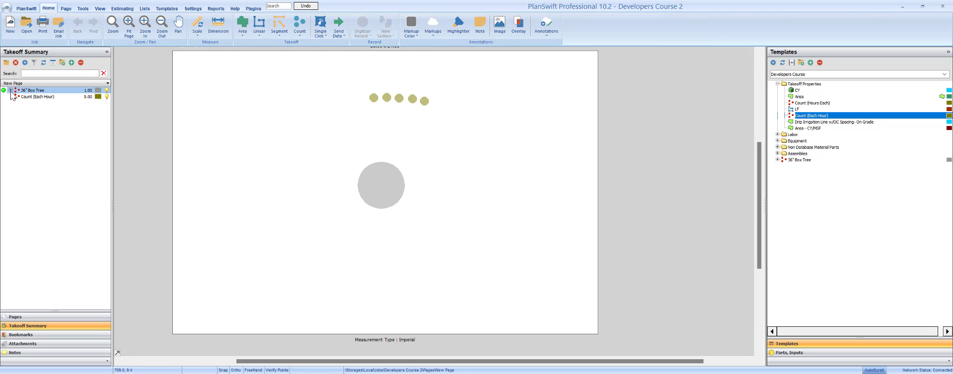
Step: Review the 36" Box Tree parts and attach a MATERIALS assembly to Count (Each Hour)
click(11, 90)
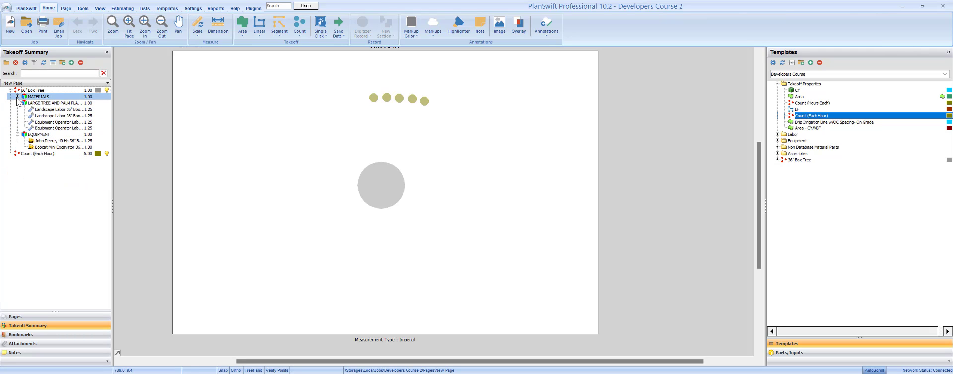
click(18, 97)
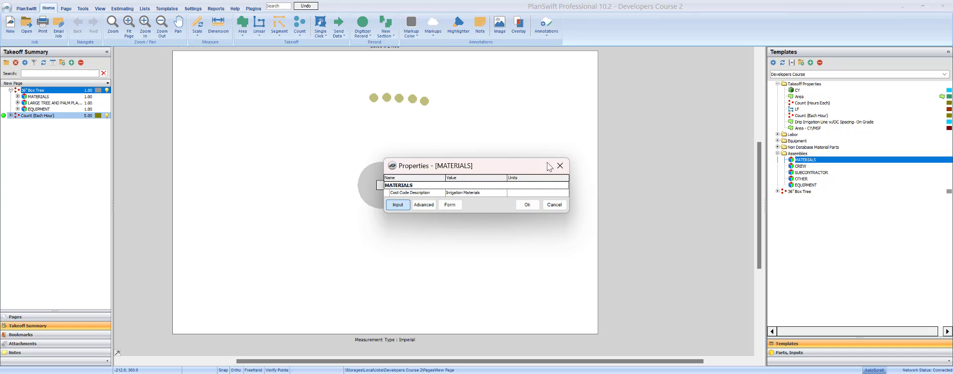
mouse_move(54, 135)
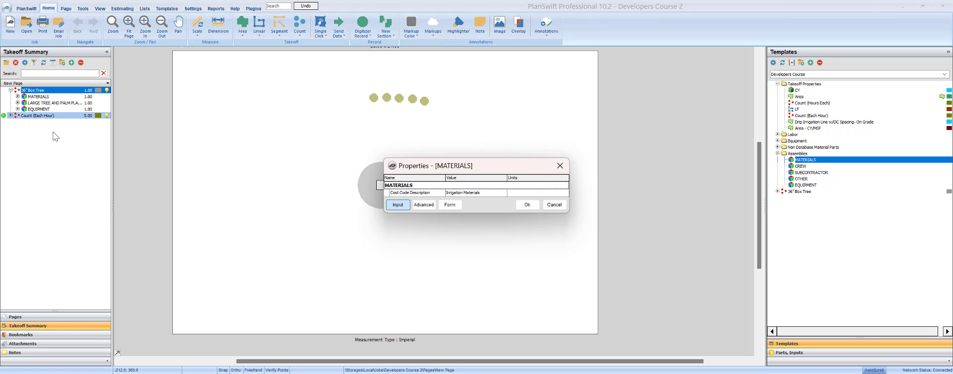
mouse_move(509, 203)
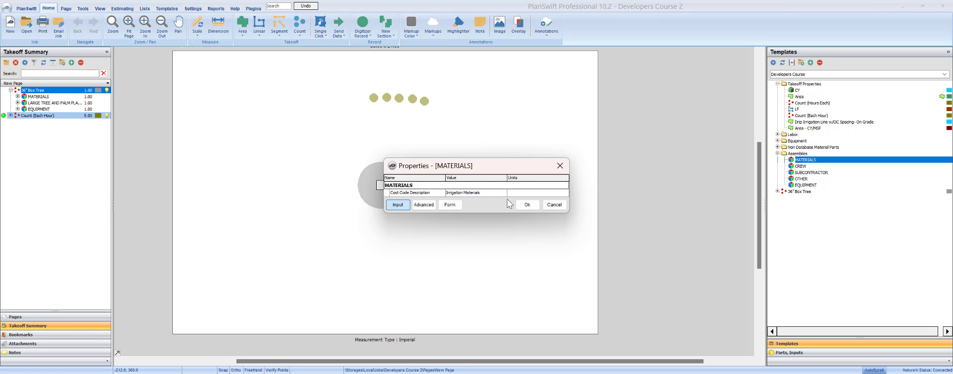
mouse_move(133, 152)
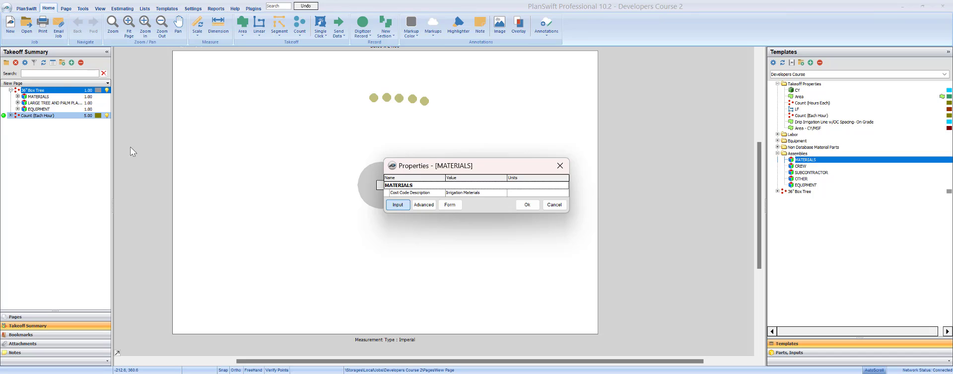
mouse_move(453, 224)
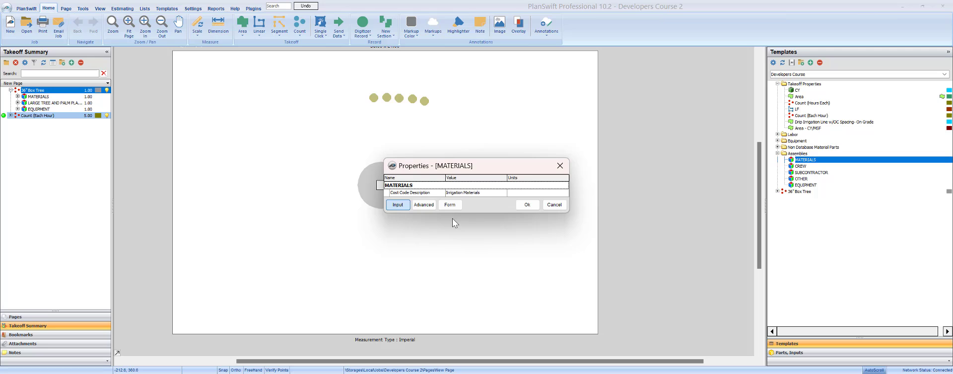
mouse_move(526, 204)
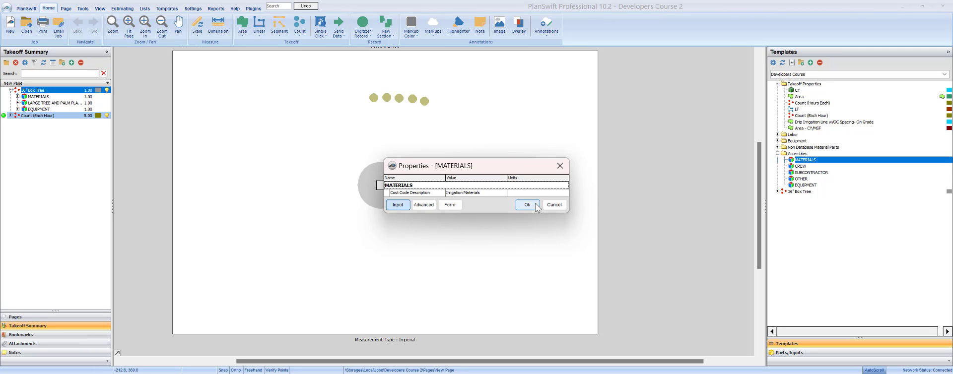
click(508, 193)
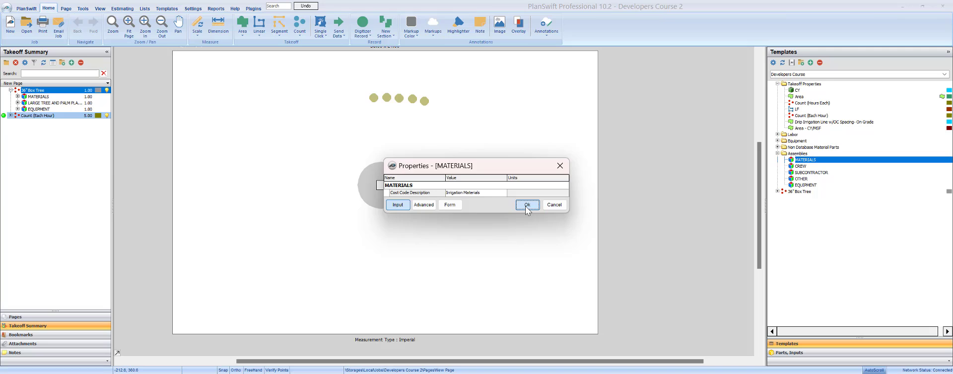
click(527, 204)
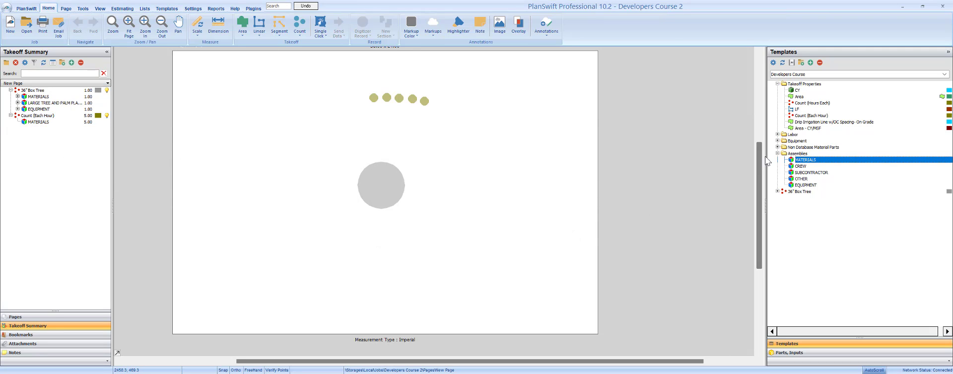
Step: Add a misc non-database count part described as 'Fence Post' to MATERIALS
click(777, 147)
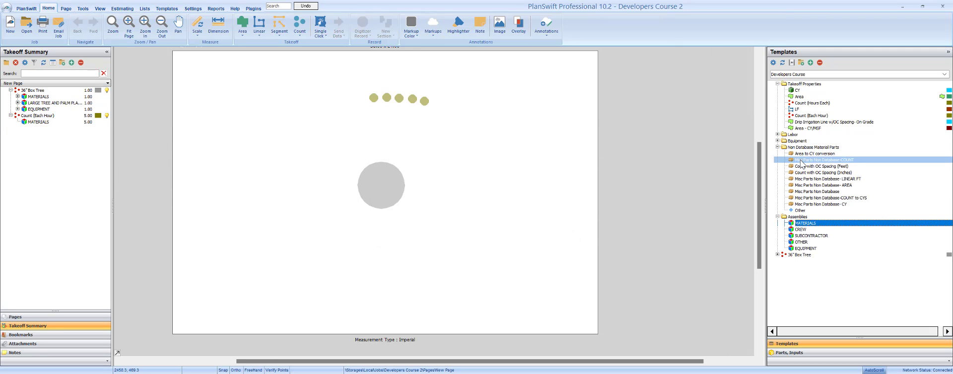
double_click(821, 160)
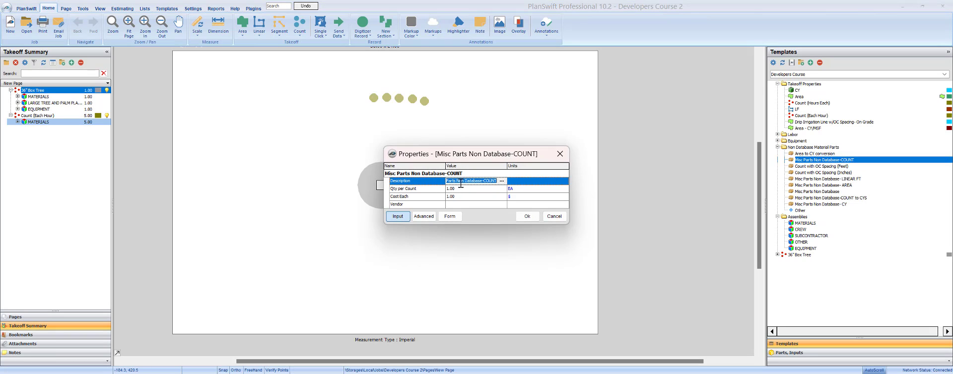
text(Fence)
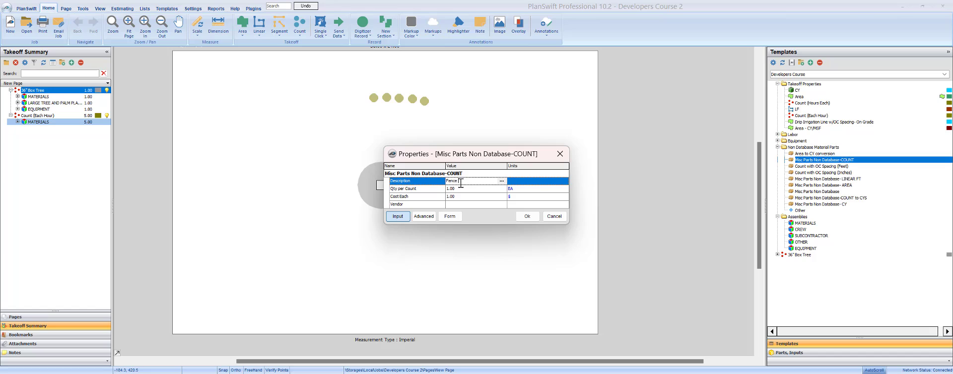
text(Post)
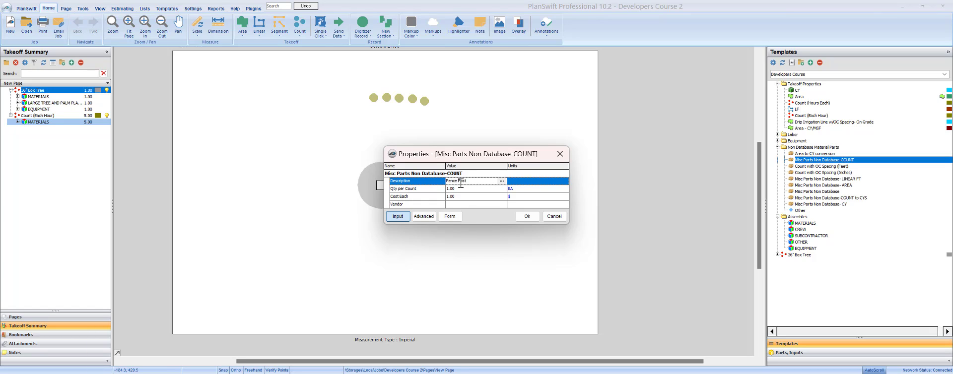
click(477, 189)
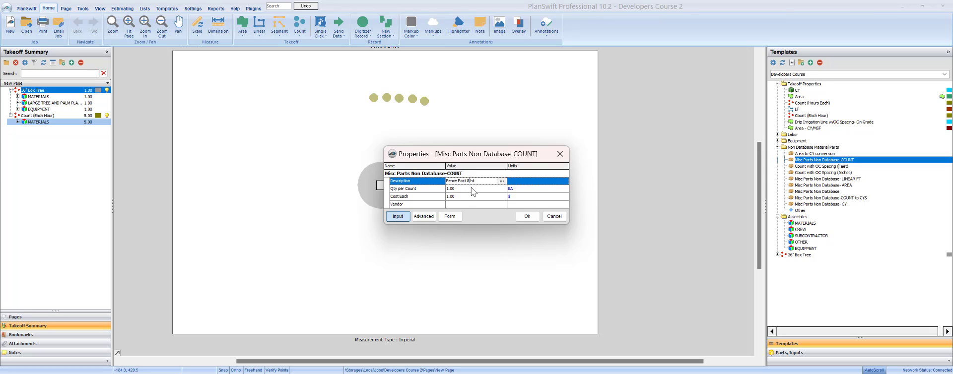
Step: Set the fence post's cost per post, then start a '90 lb bag concrete' part
click(477, 181)
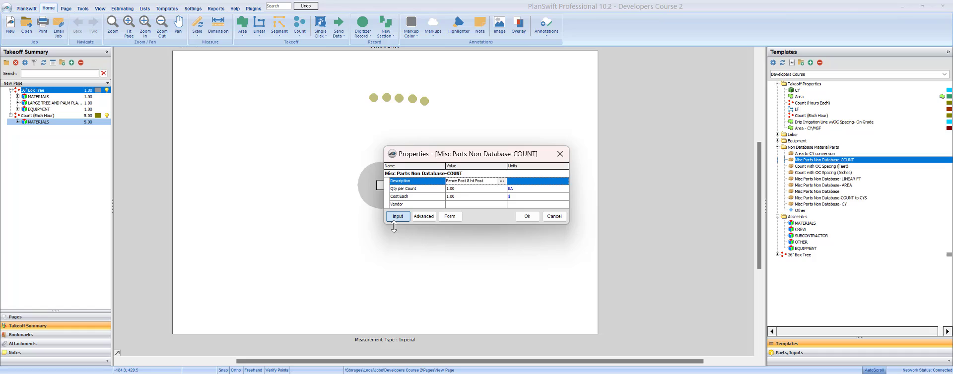
click(478, 197)
text(12)
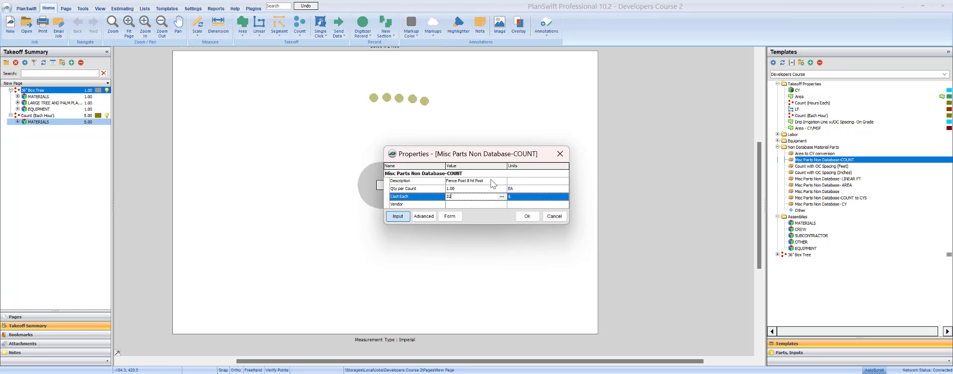
click(474, 181)
text( 3')
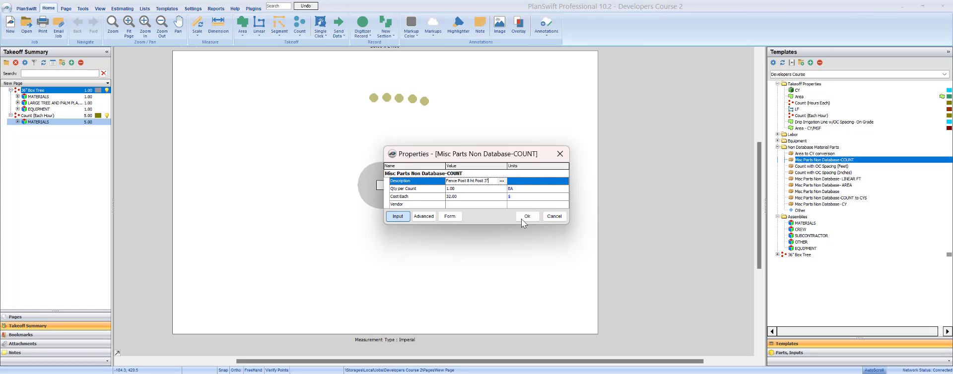
click(526, 216)
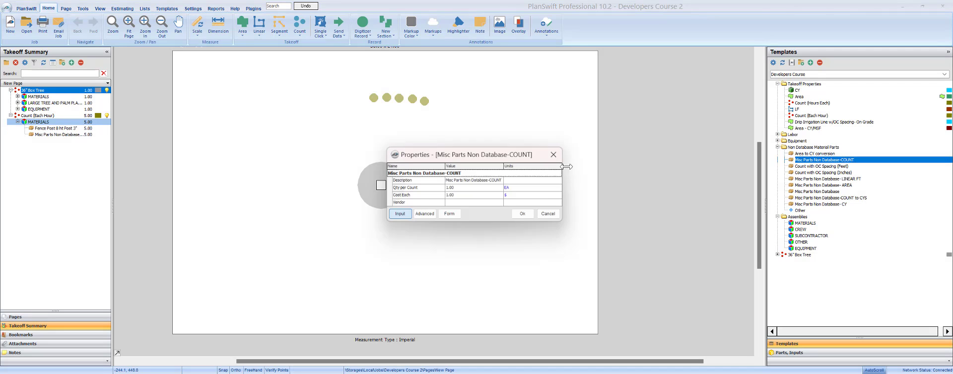
click(474, 180)
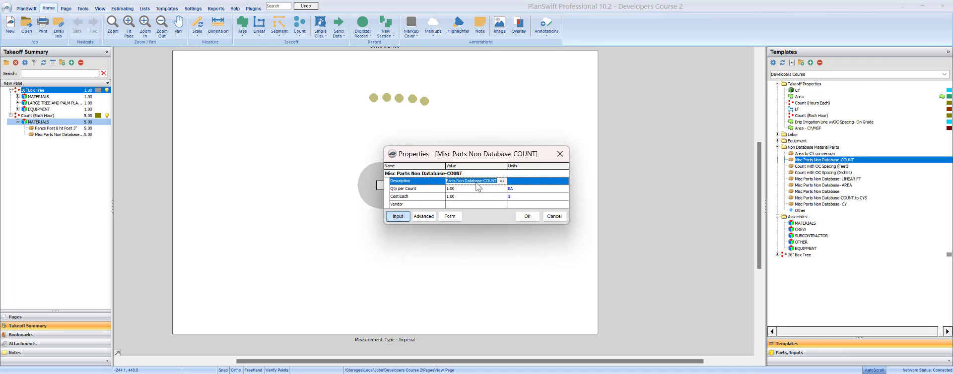
text(90 lb)
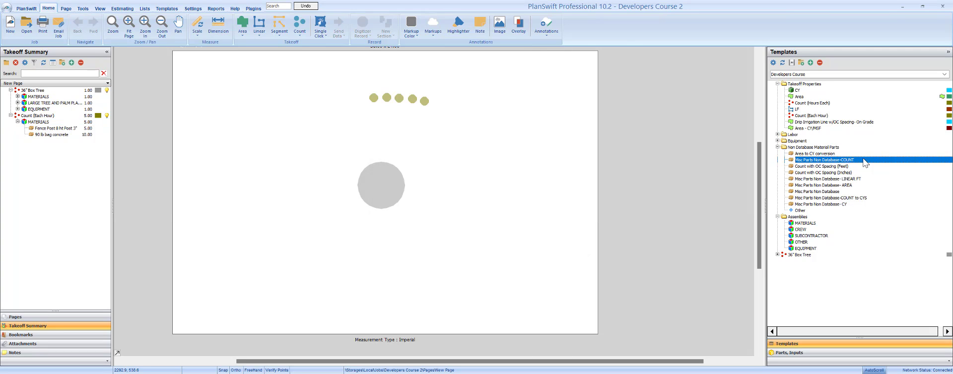
Step: Add a 'Clamps' part to MATERIALS with 6 per count at 1.75 each
click(52, 128)
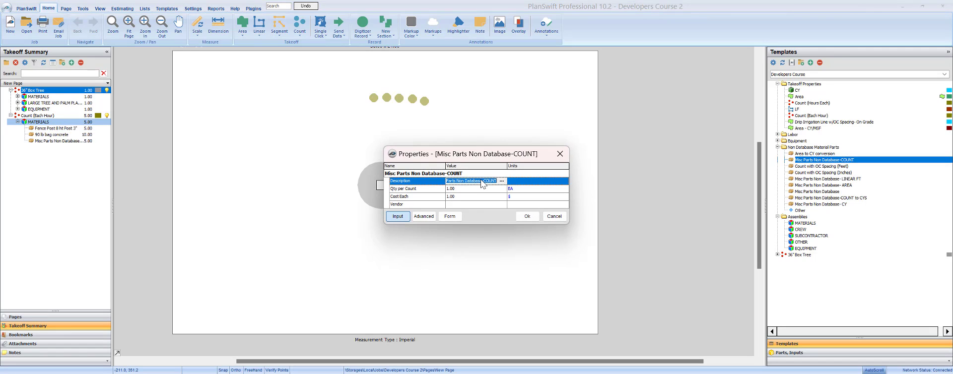
text(Clamps)
click(477, 196)
text(2)
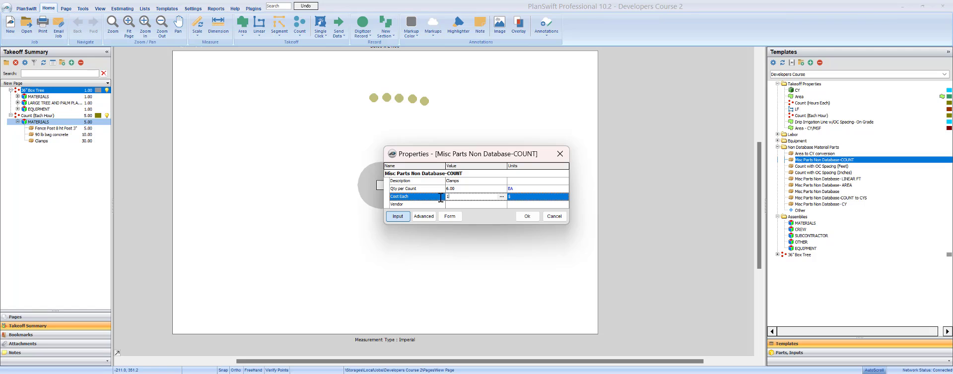
text(1.75)
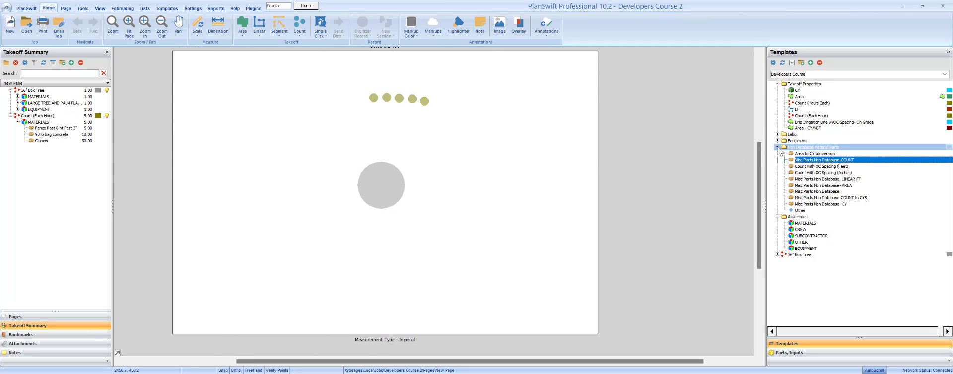
Step: Add a CREW assembly with cost code description Fencing
click(780, 147)
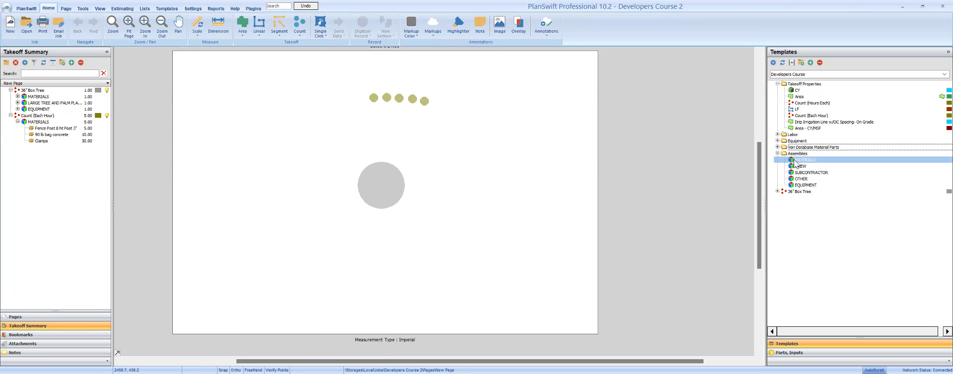
click(803, 166)
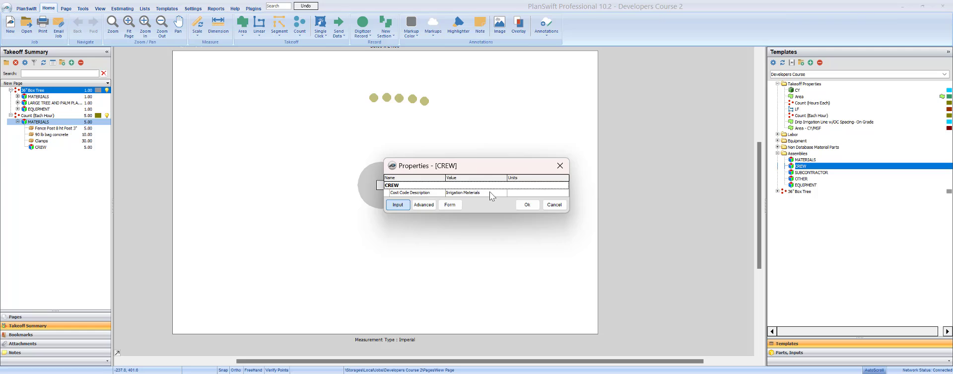
click(502, 193)
text(Fencing)
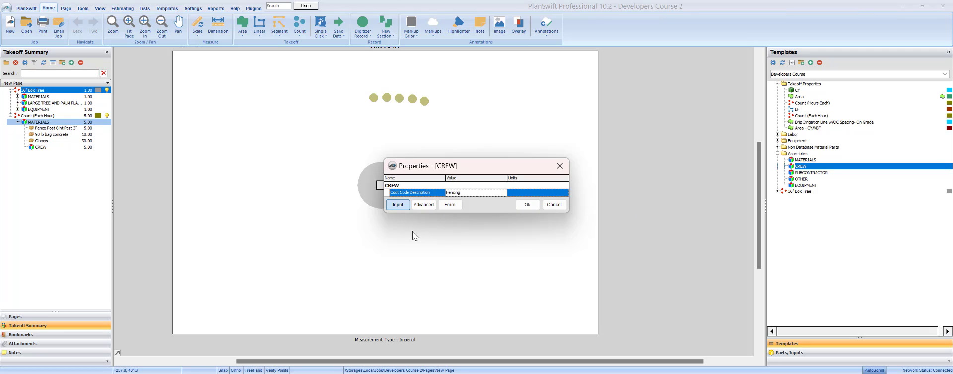
click(526, 205)
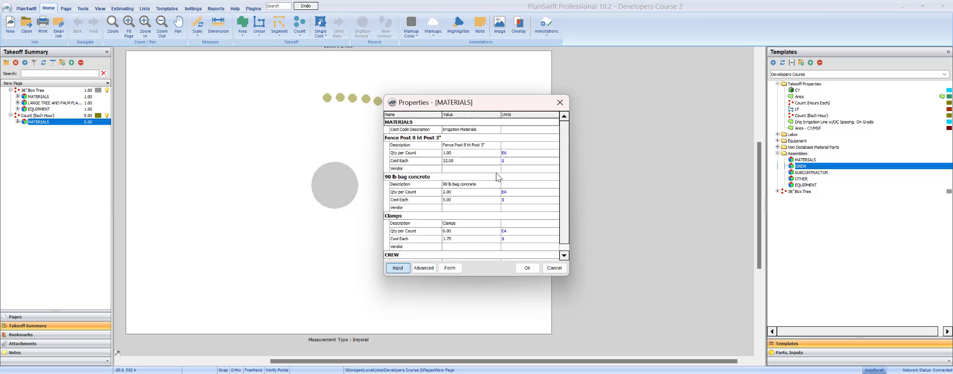
Step: Search the MATERIALS cost code list for 'hard' to show Hardscape codes
click(494, 129)
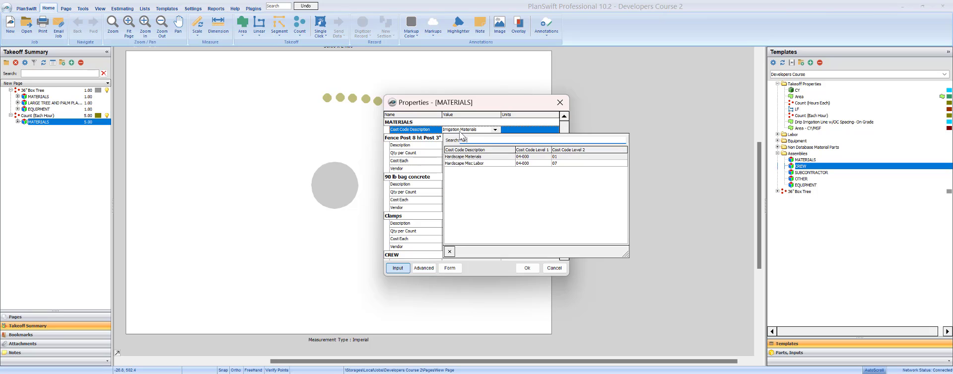
text(hard)
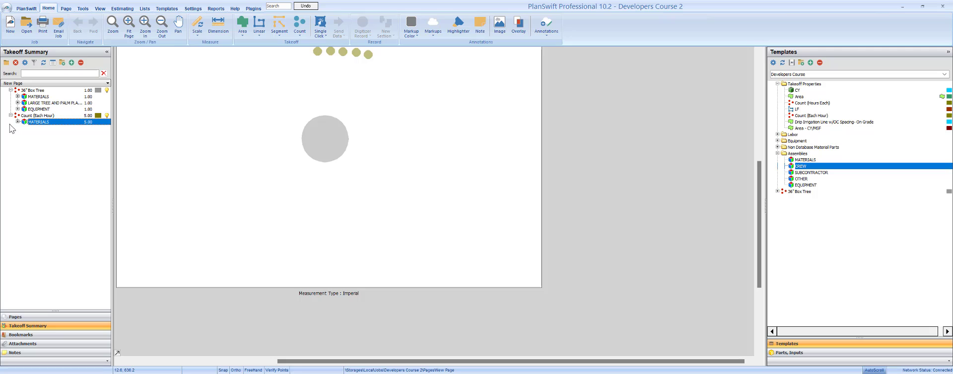
Step: Delete the misplaced CREW from MATERIALS and re-add it under the count, coded Fencing
click(19, 122)
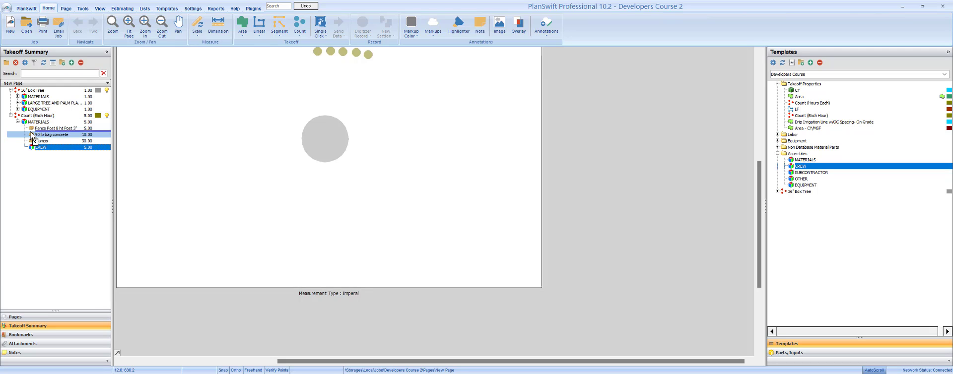
click(40, 147)
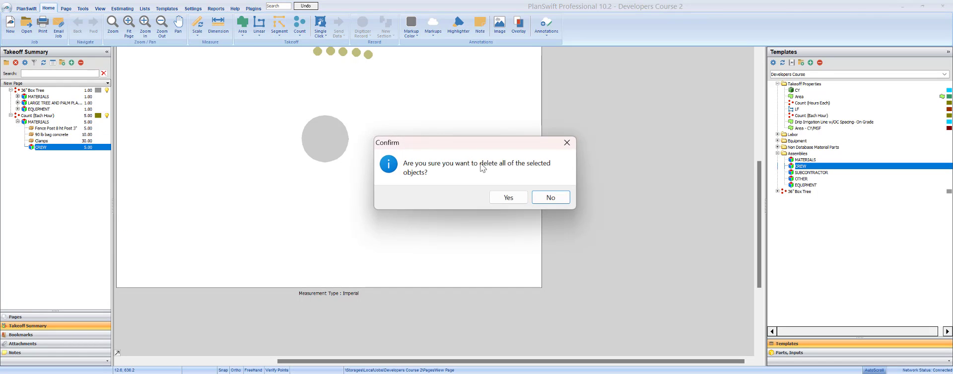
click(509, 197)
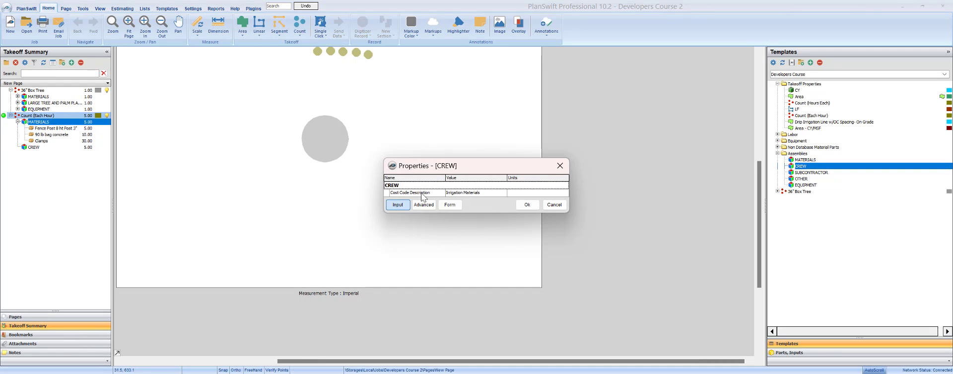
click(502, 193)
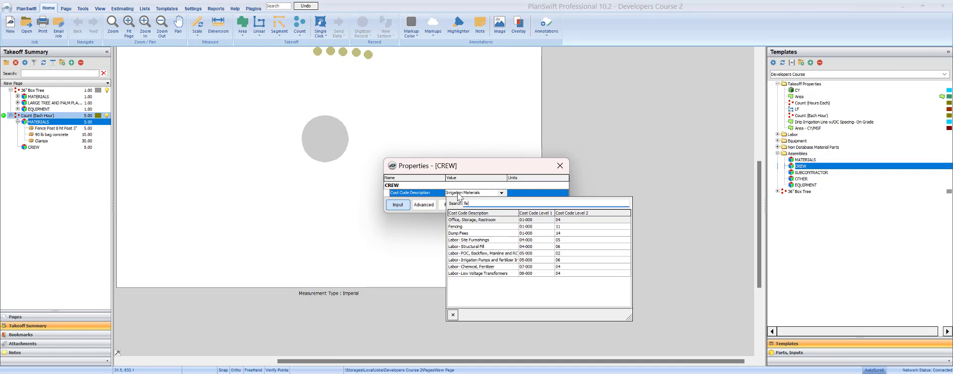
text(fen)
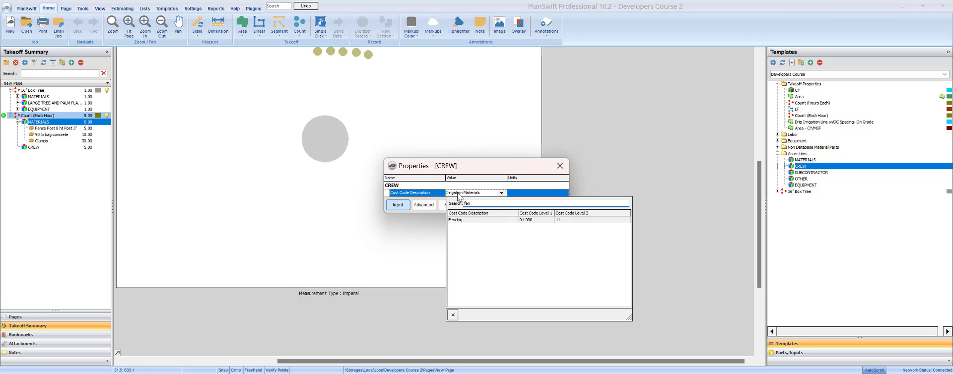
mouse_move(467, 228)
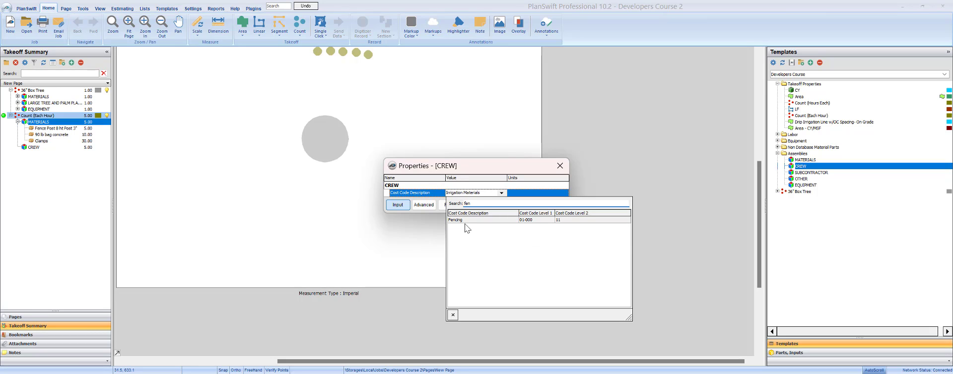
click(455, 220)
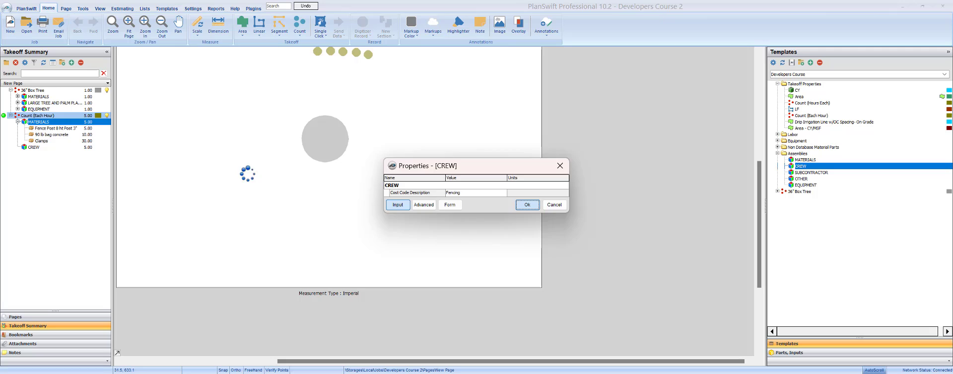
click(527, 204)
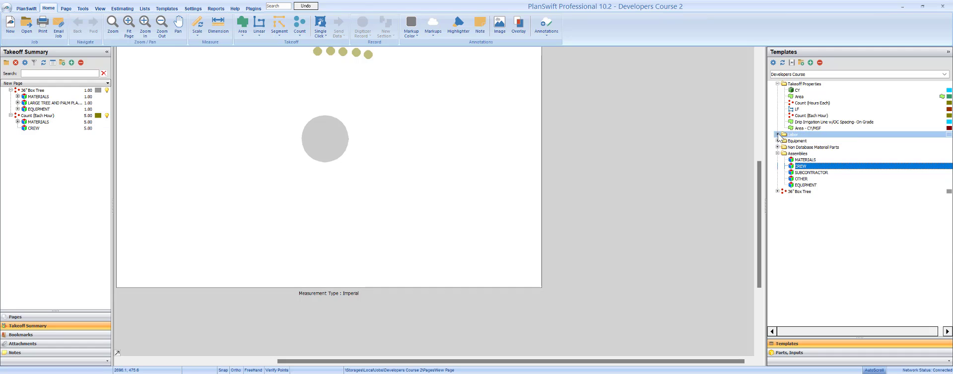
Step: Add two Construction Labor Developers Course items to CREW, each at 1.00
click(778, 135)
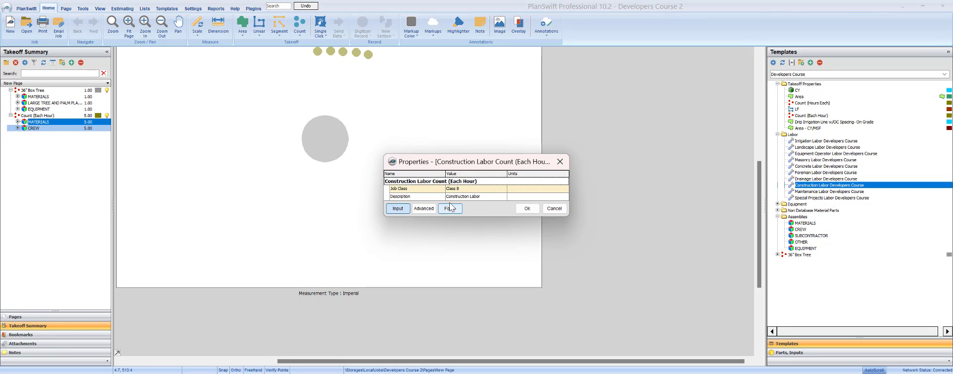
click(526, 208)
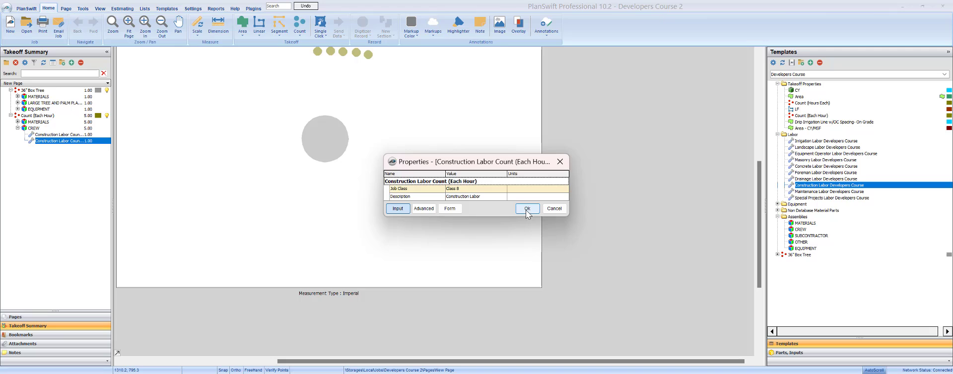
click(526, 209)
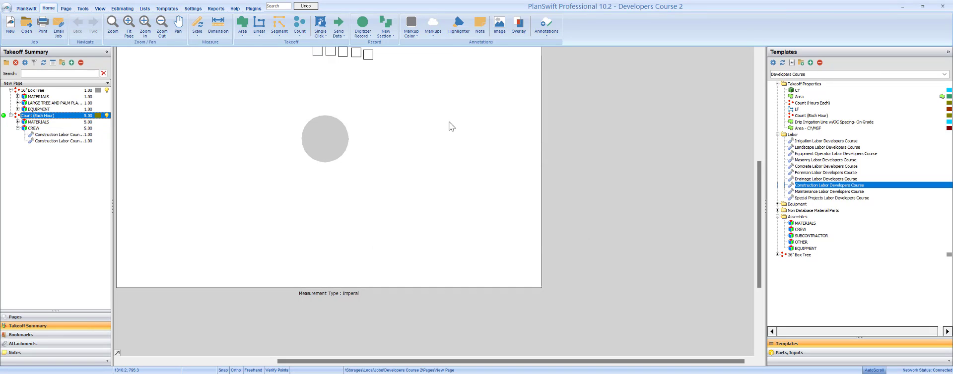
Step: Name the Count (Each Hour) takeoff 'Fence 8' post' with a 1.5 crew production rate
double_click(37, 115)
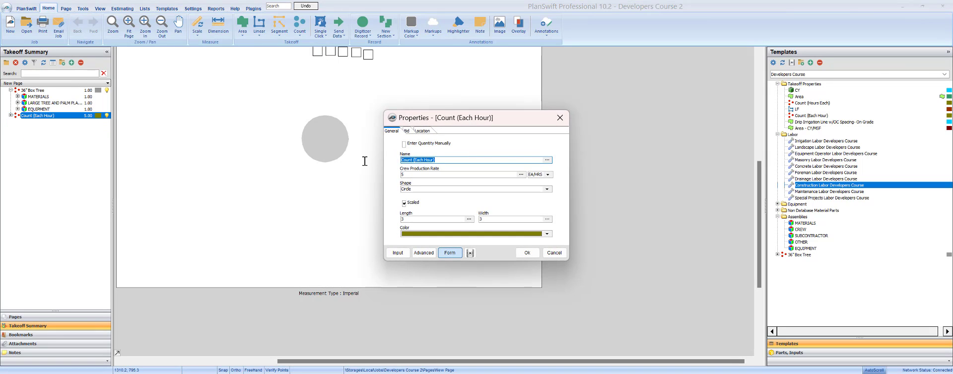
text(Fence 8' post)
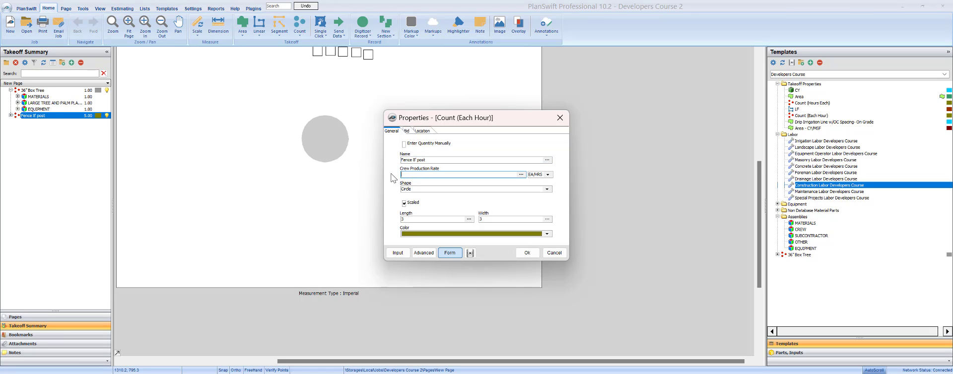
text(1.5)
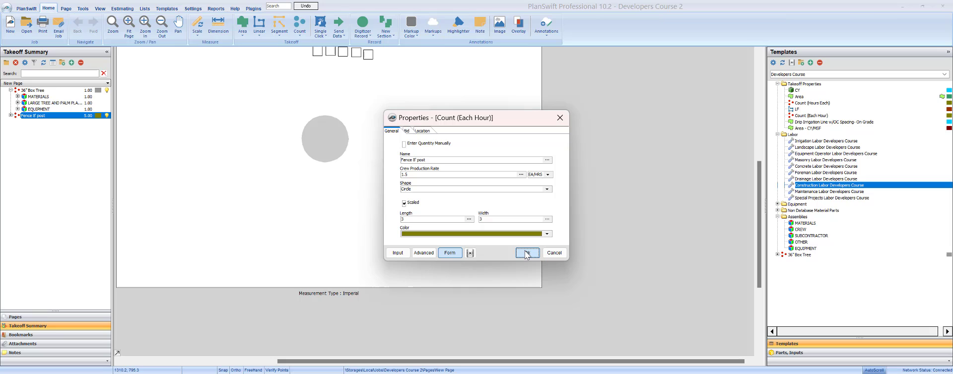
click(527, 253)
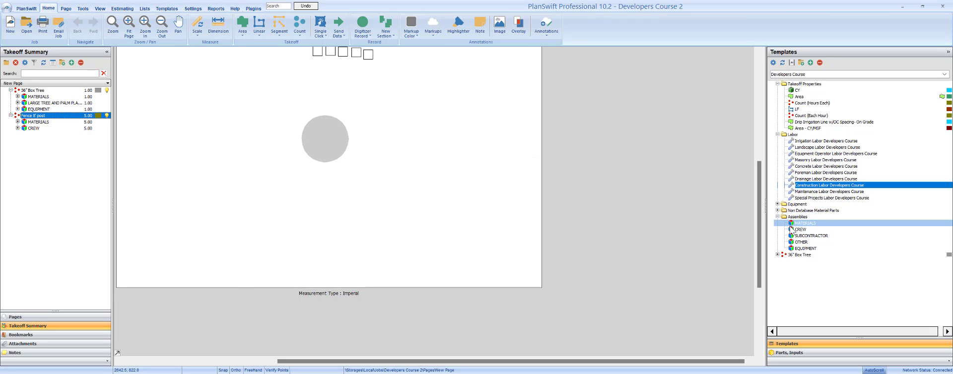
Step: Drop the EQUIPMENT assembly onto Fence 8' post, accept its properties, and expand Equipment templates
click(806, 248)
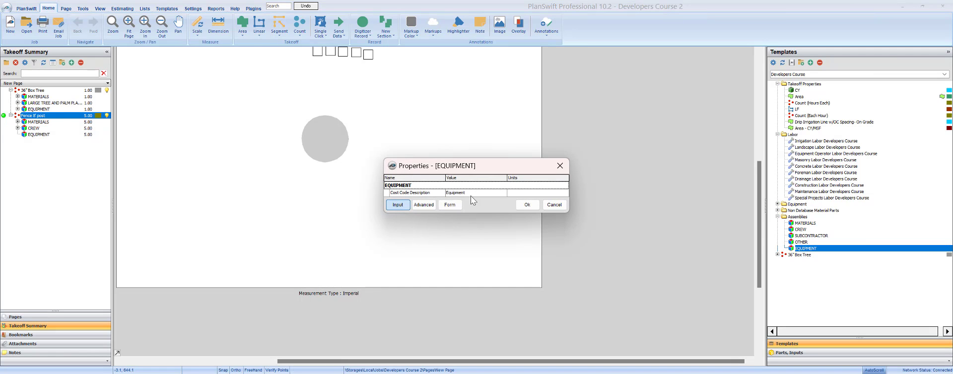
click(501, 193)
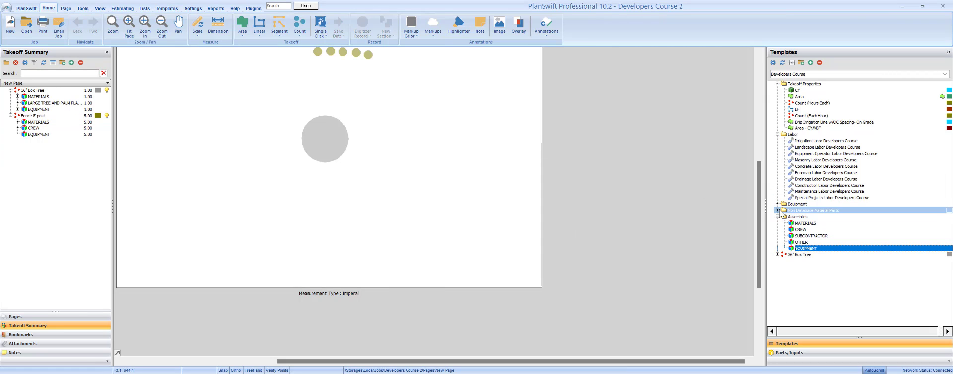
click(777, 203)
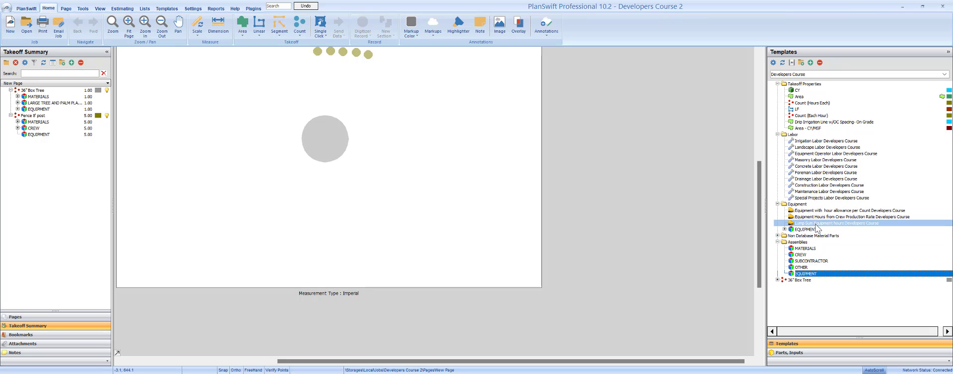
Step: Add a Dingo equipment item under EQUIPMENT for Fence 8' post, giving 3.33 hours
click(851, 217)
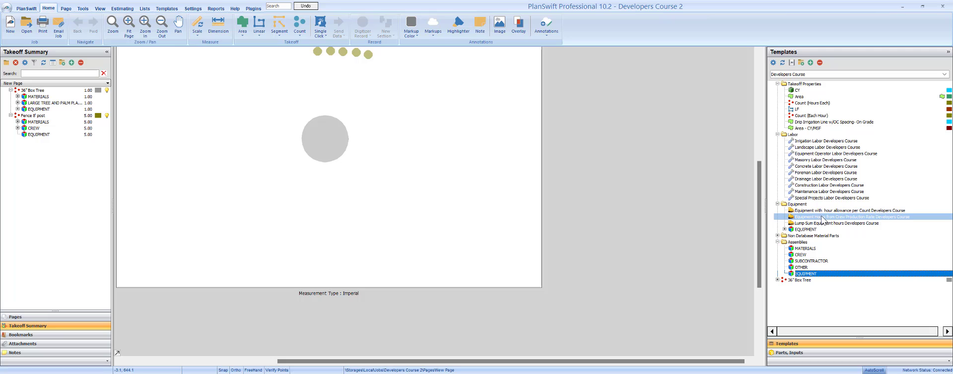
click(37, 134)
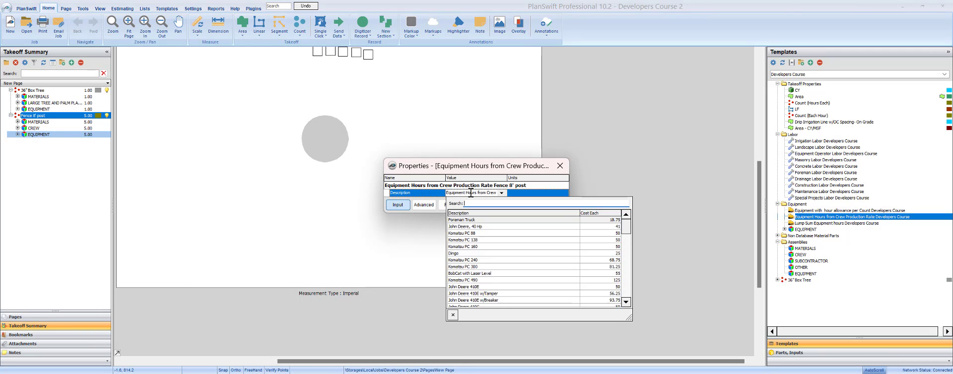
text(d)
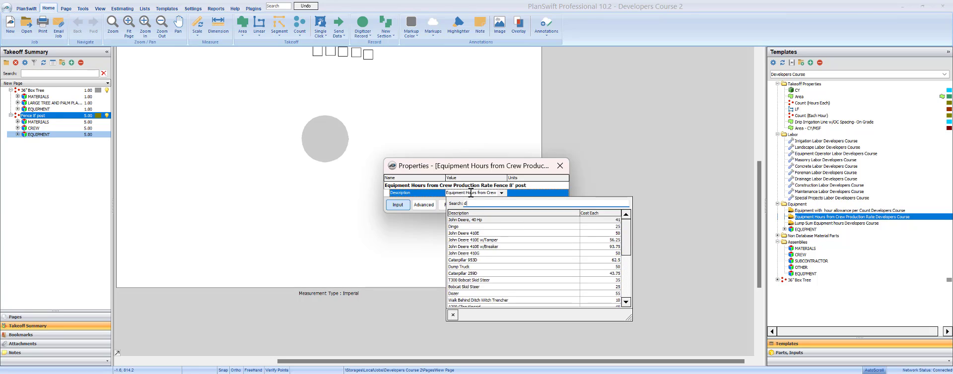
text(d)
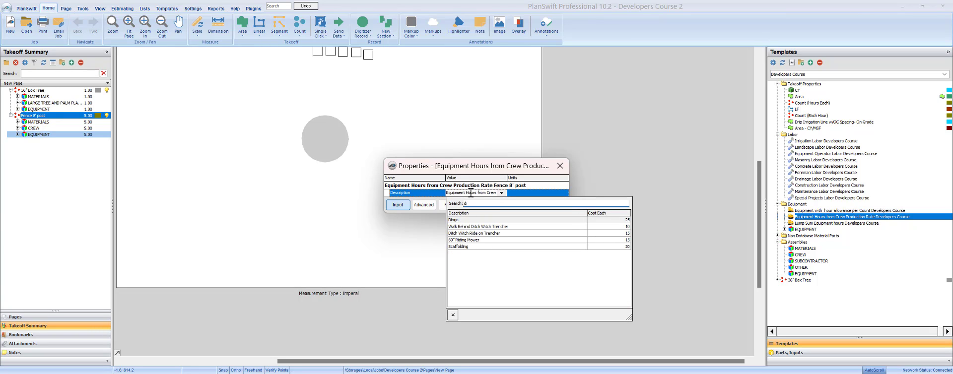
click(457, 219)
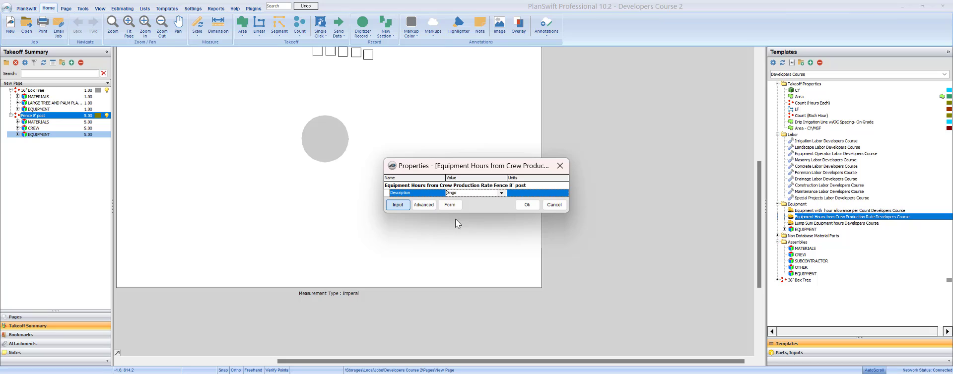
click(527, 204)
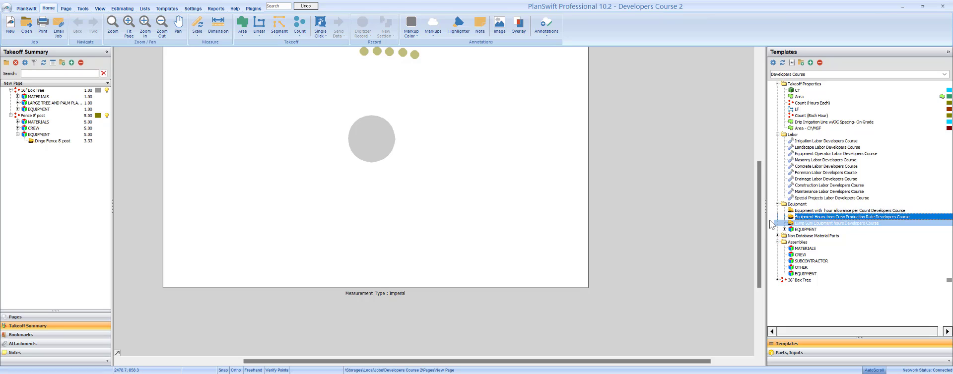
click(836, 223)
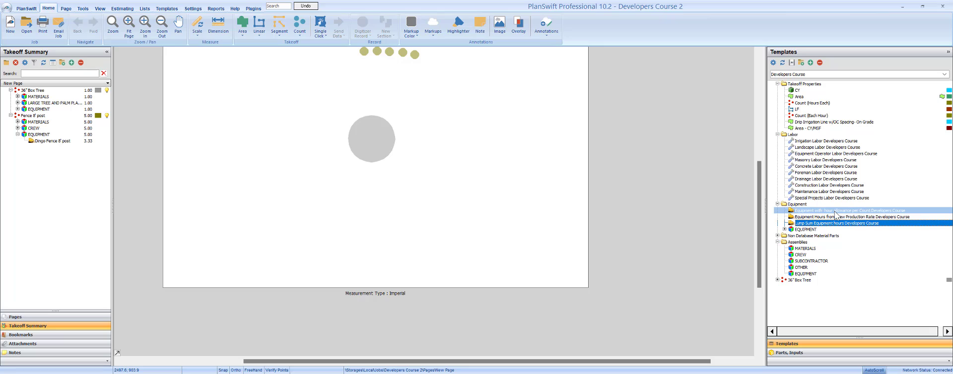
mouse_move(839, 216)
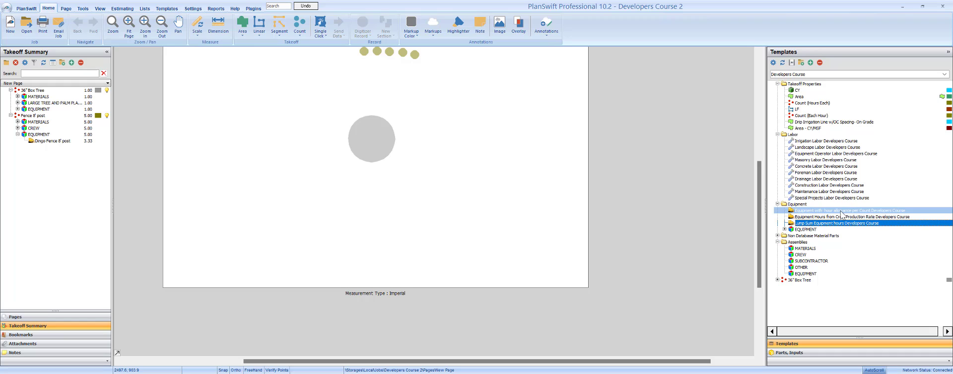
click(851, 217)
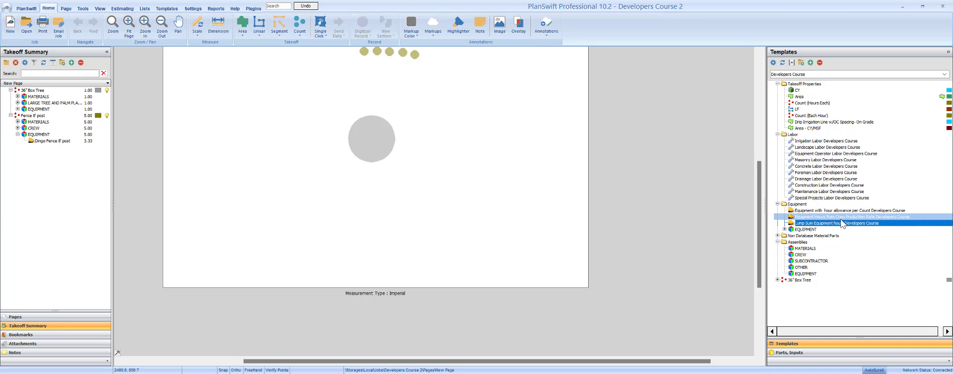
click(837, 223)
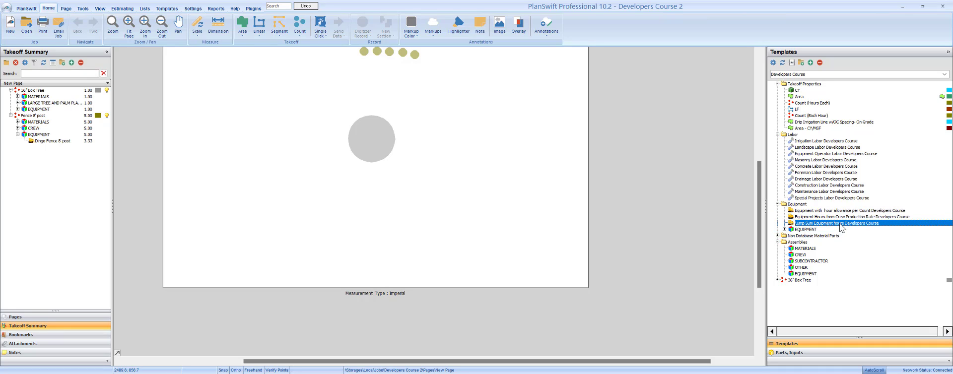
click(815, 236)
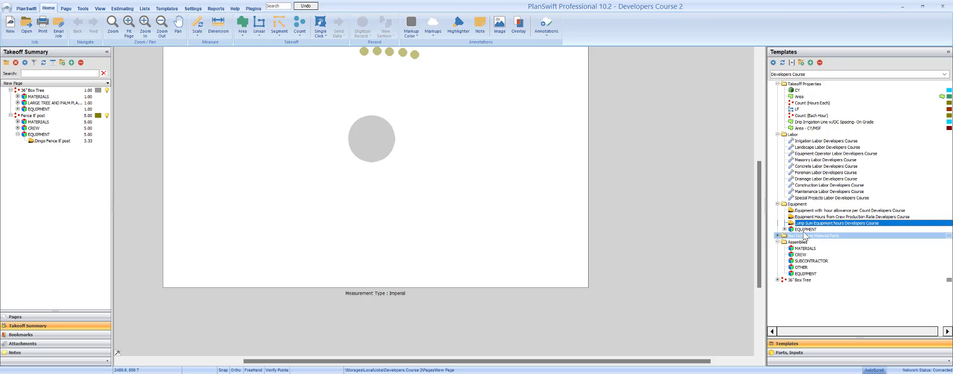
click(52, 141)
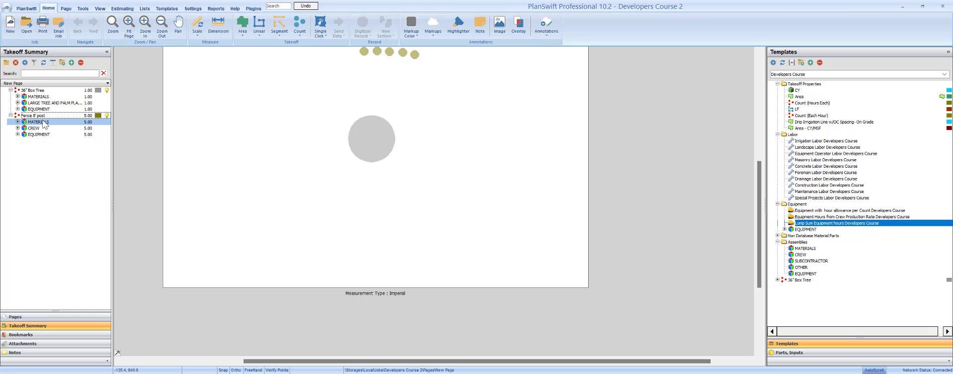
click(39, 135)
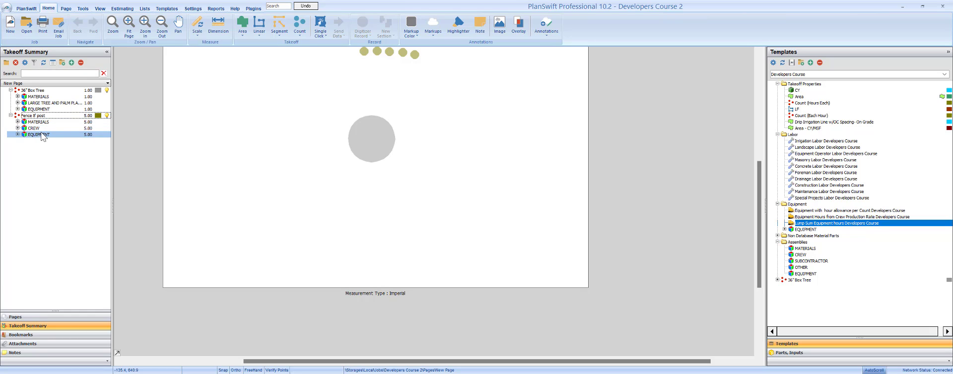
click(38, 121)
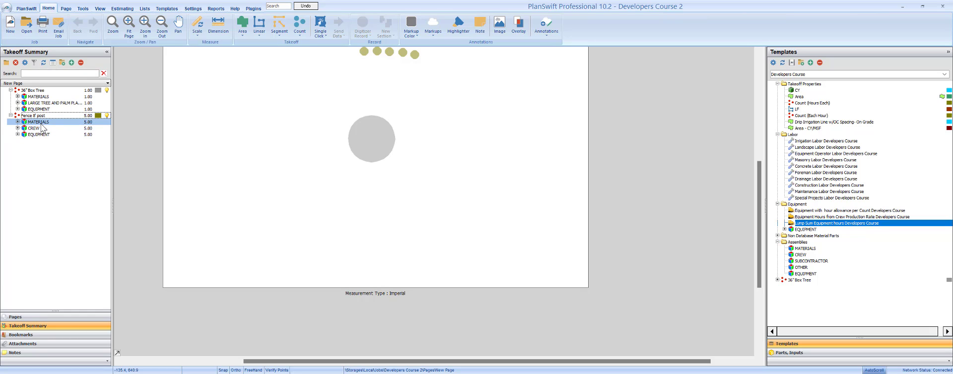
click(38, 116)
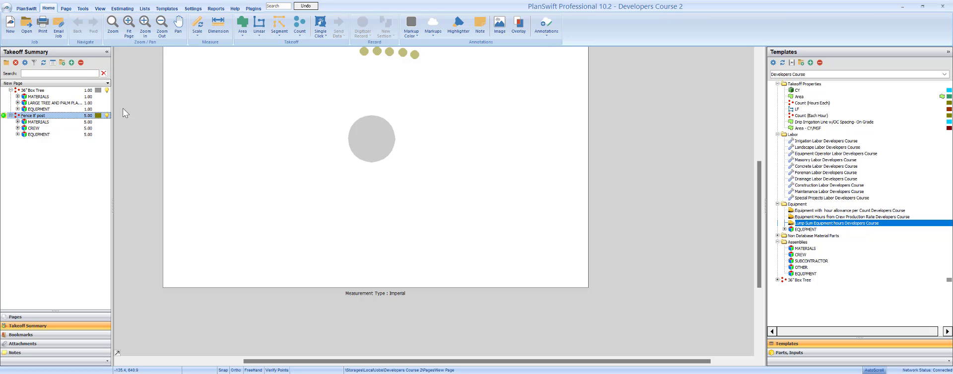
Step: In Estimating, collapse all and expand Fence 8' post with its CREW and MATERIALS rows
click(122, 8)
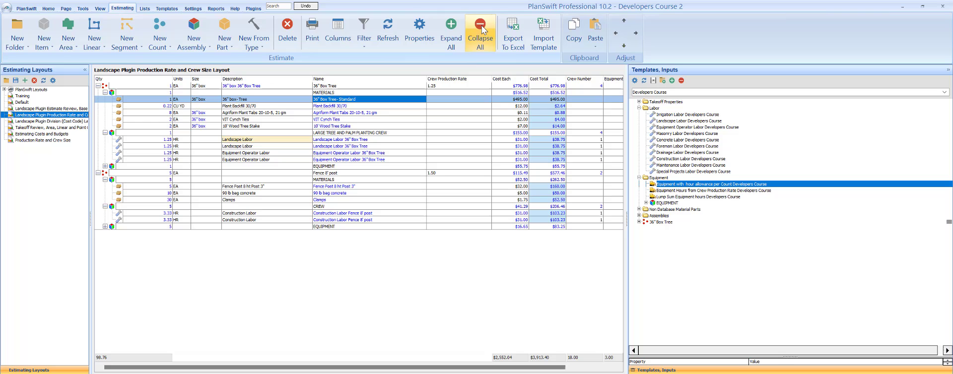
click(480, 34)
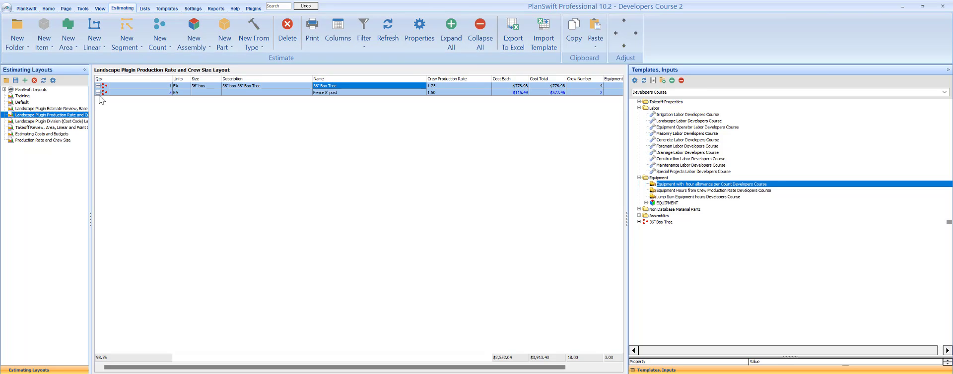
click(95, 92)
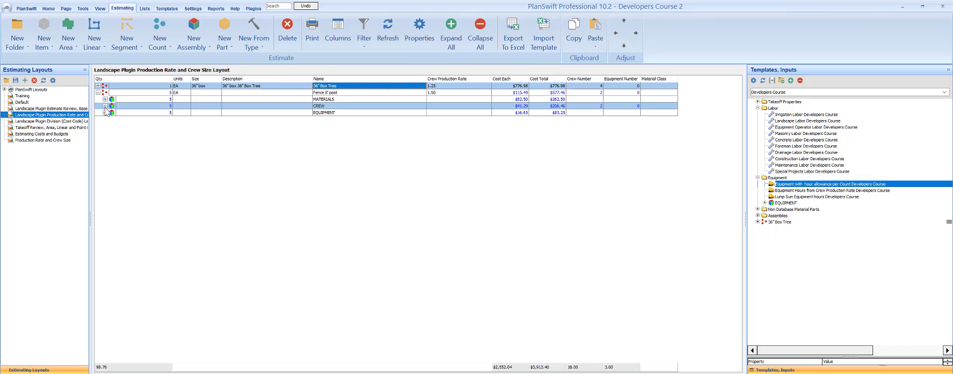
click(105, 105)
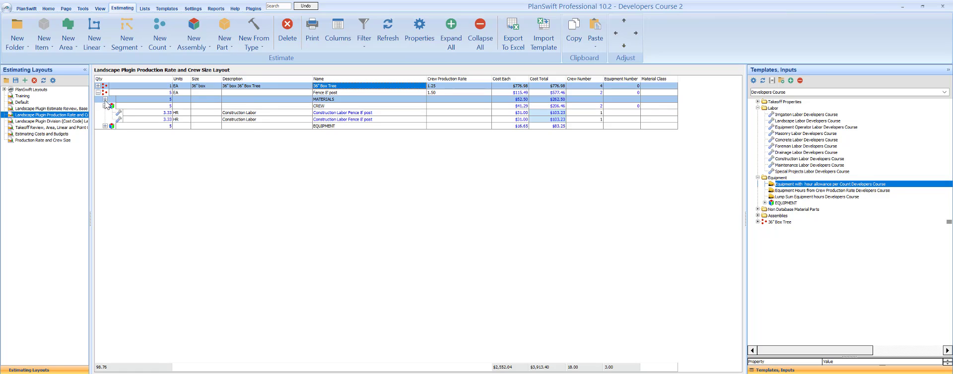
click(105, 99)
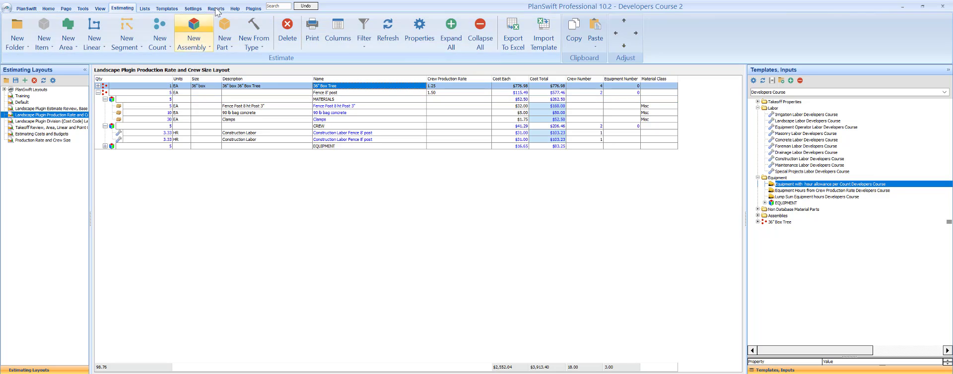
Step: Preview proposal letter reports, ending on Blue Sierra Proposal with Unit Pricing ($1,568.16)
click(215, 8)
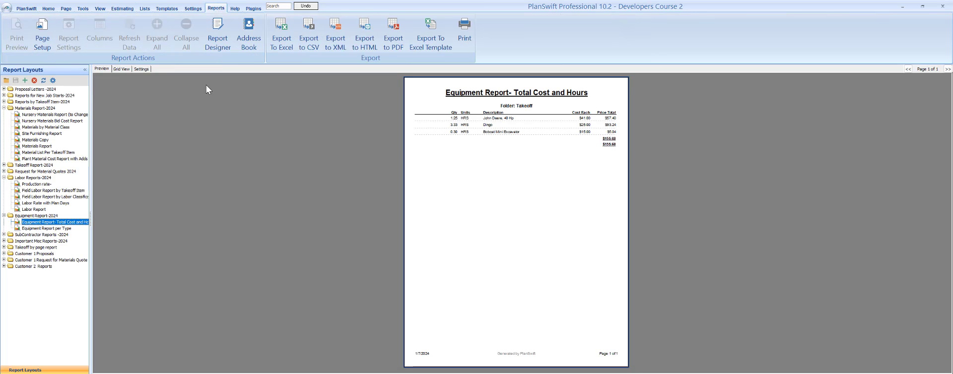
click(36, 90)
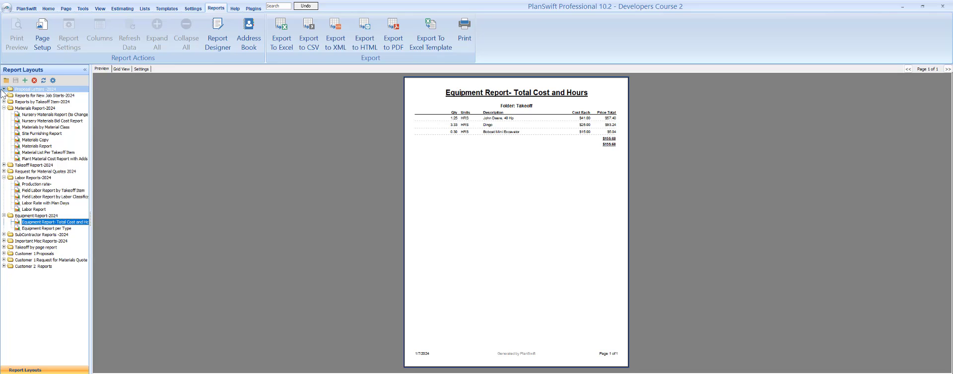
click(5, 89)
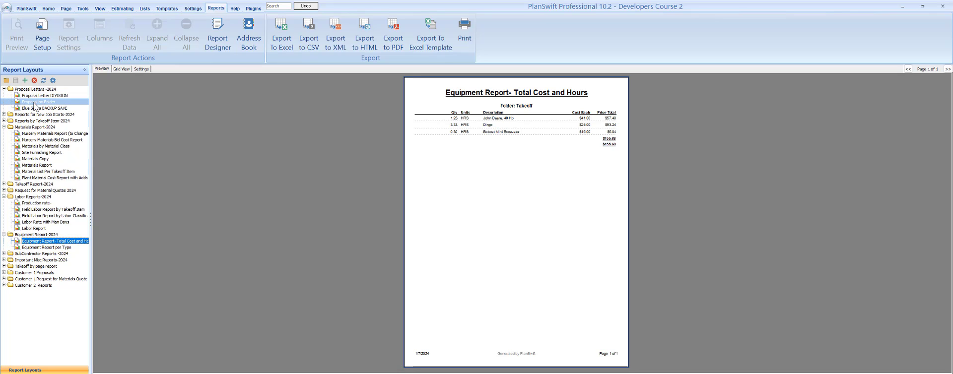
click(40, 101)
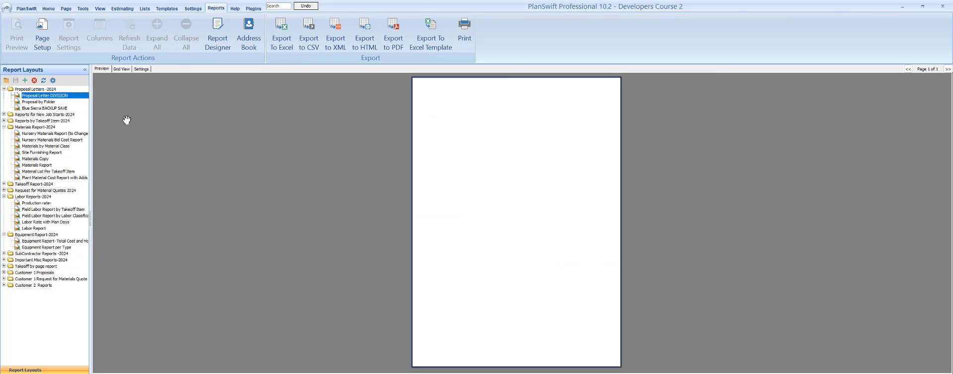
click(44, 95)
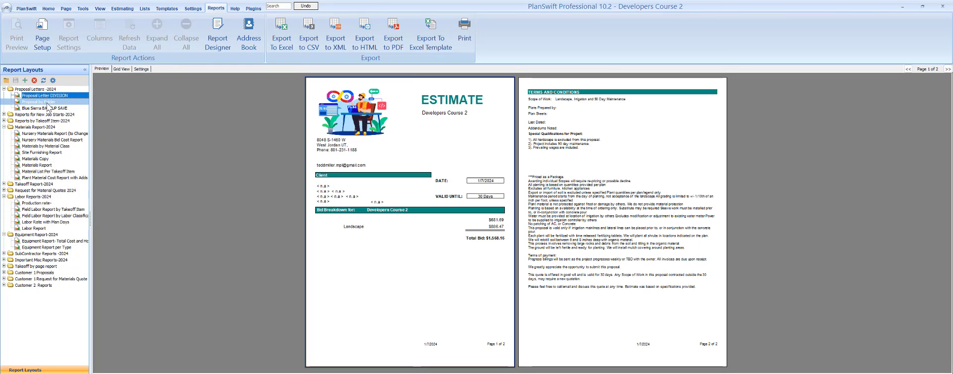
click(39, 101)
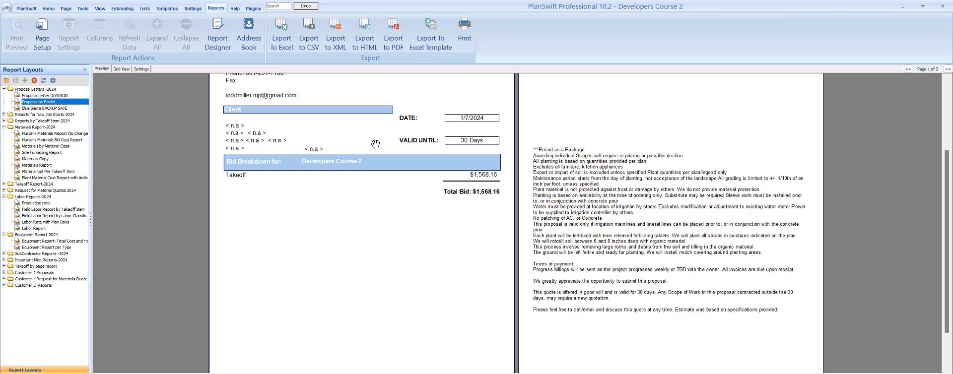
mouse_move(332, 219)
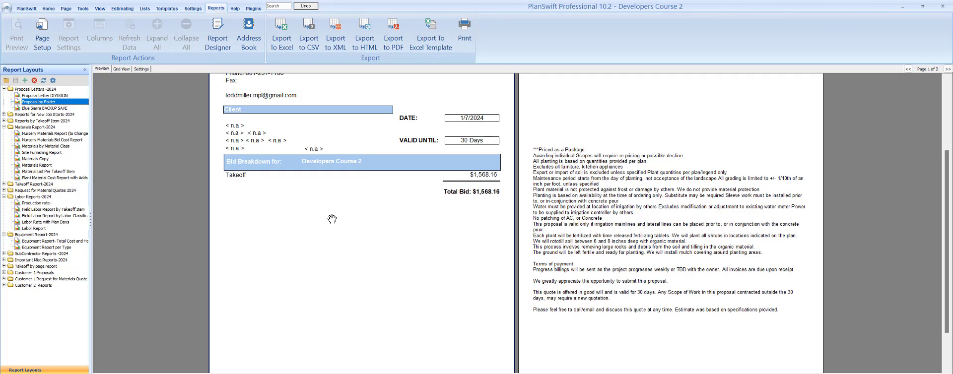
mouse_move(433, 208)
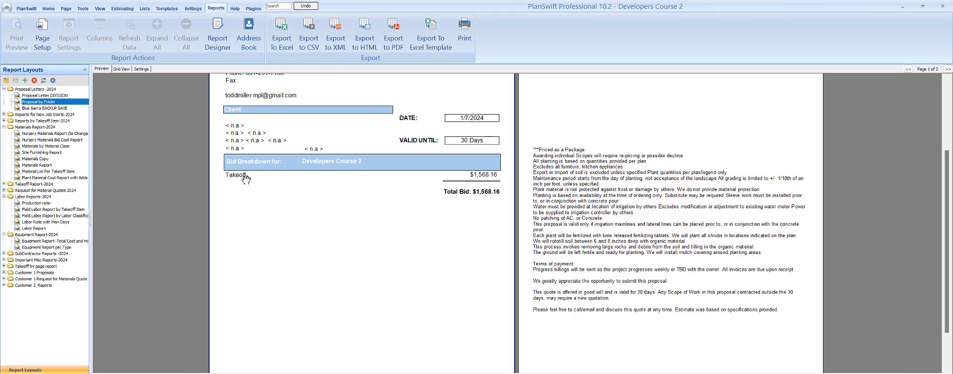
mouse_move(150, 24)
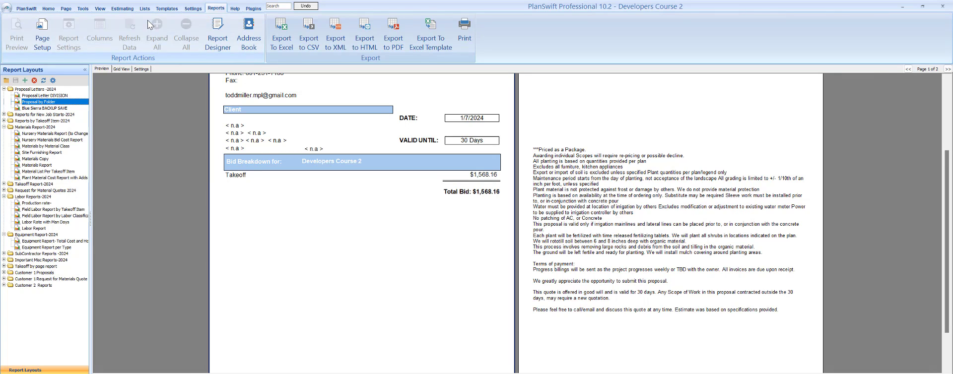
click(35, 273)
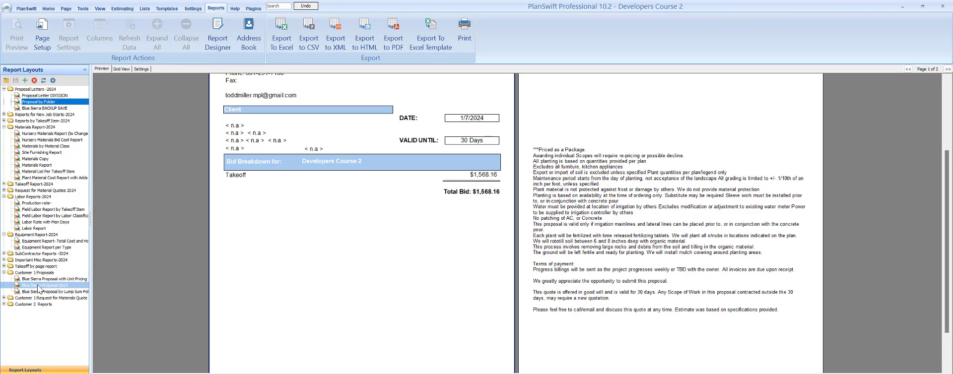
click(53, 279)
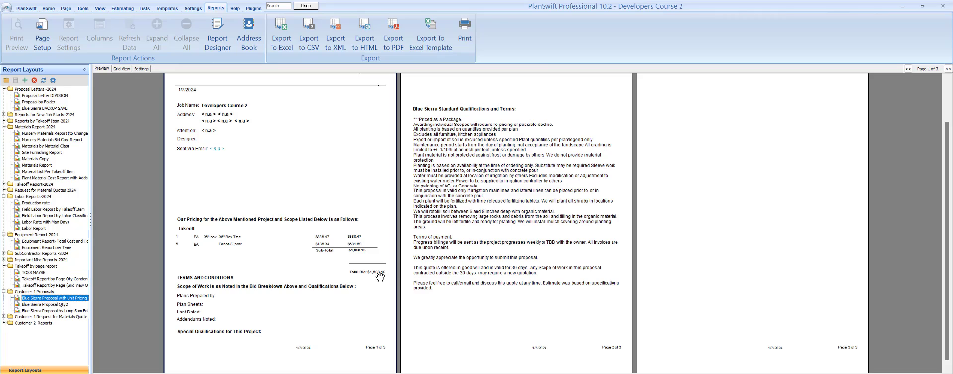
Step: Expand Important Misc Reports-2024 and preview the Budget Set up Cost report
click(38, 228)
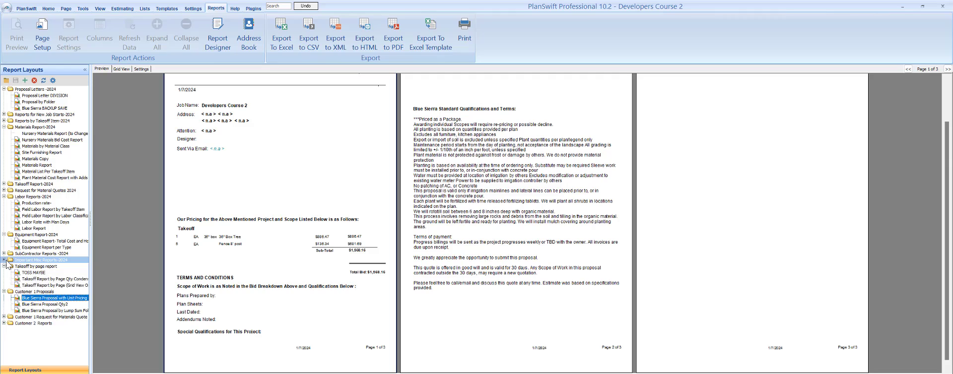
click(39, 266)
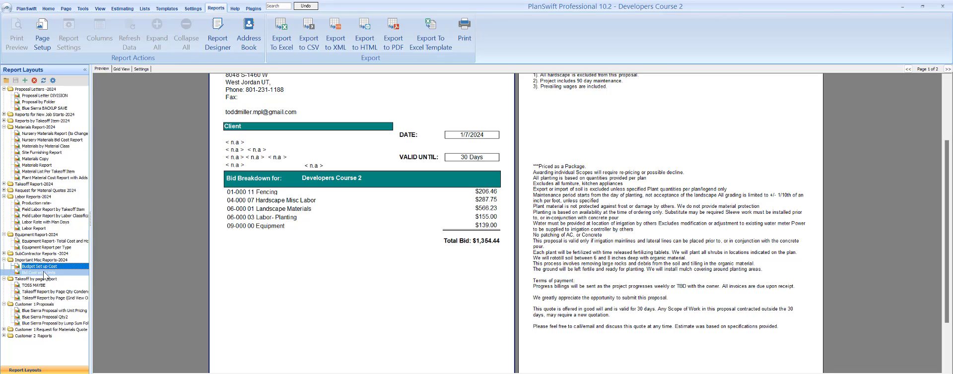
Step: Preview the Bid Cost with Units report totalling $1,568.16
click(38, 273)
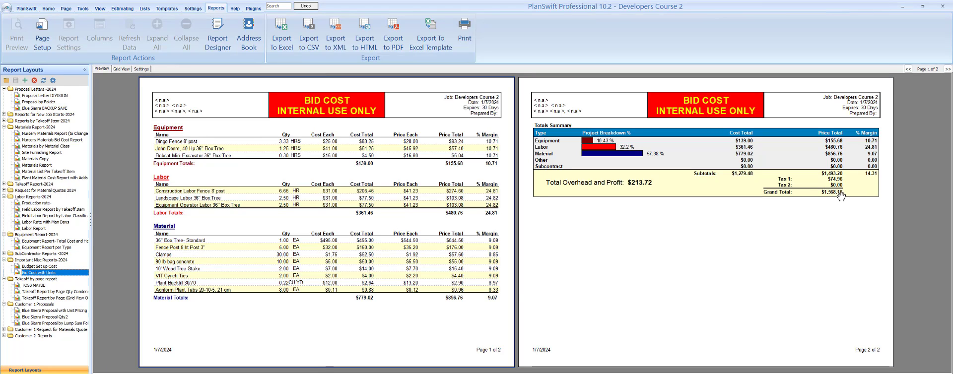
mouse_move(842, 200)
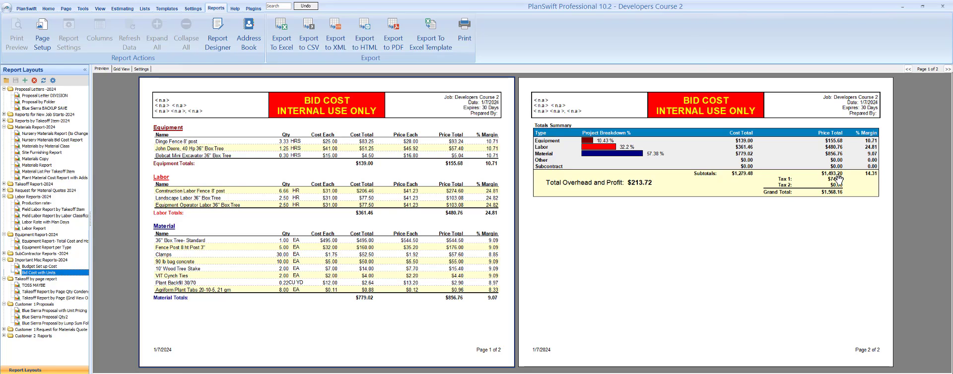
mouse_move(836, 179)
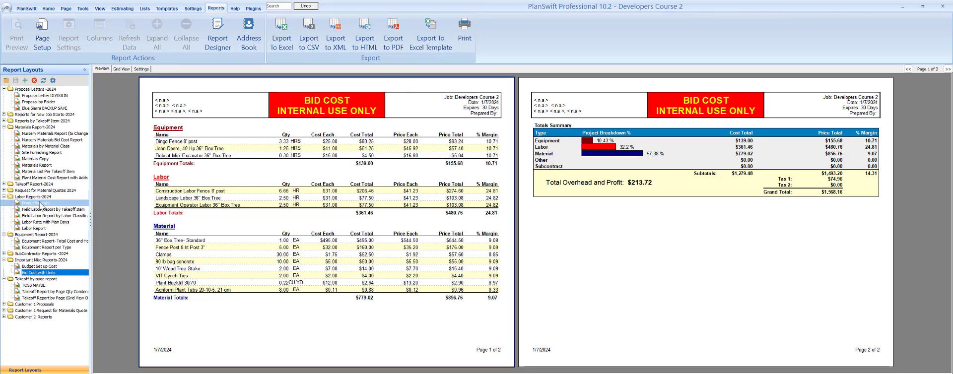
Step: Preview the Production rate, Labor Rate with Man Days, and Labor Report layouts
click(37, 203)
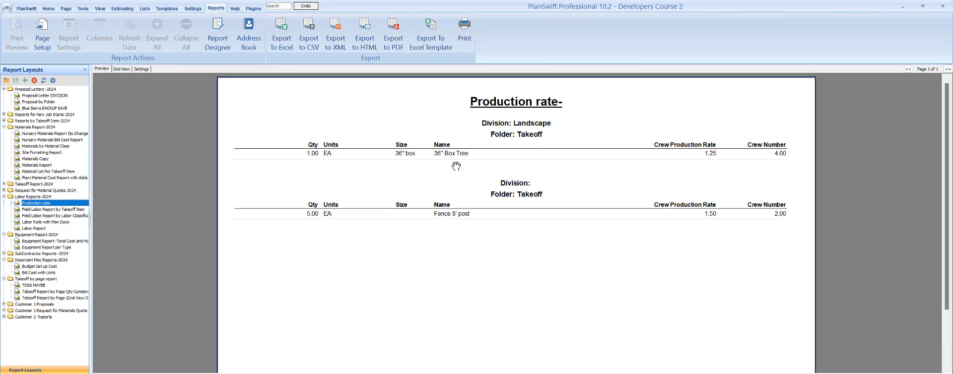
mouse_move(715, 165)
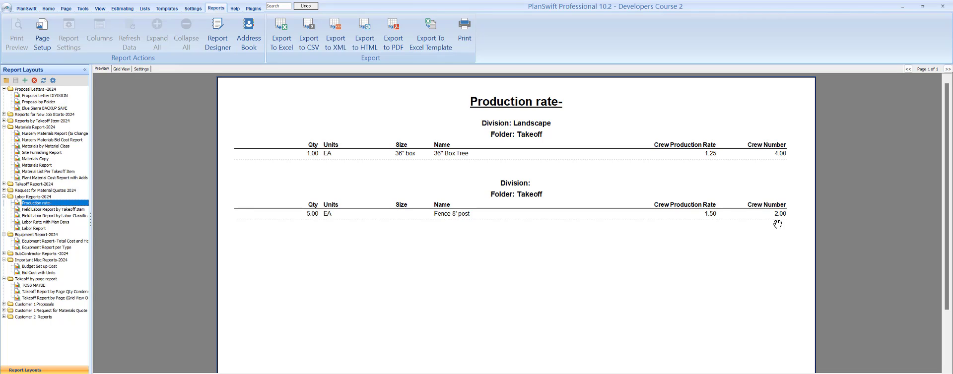
mouse_move(515, 119)
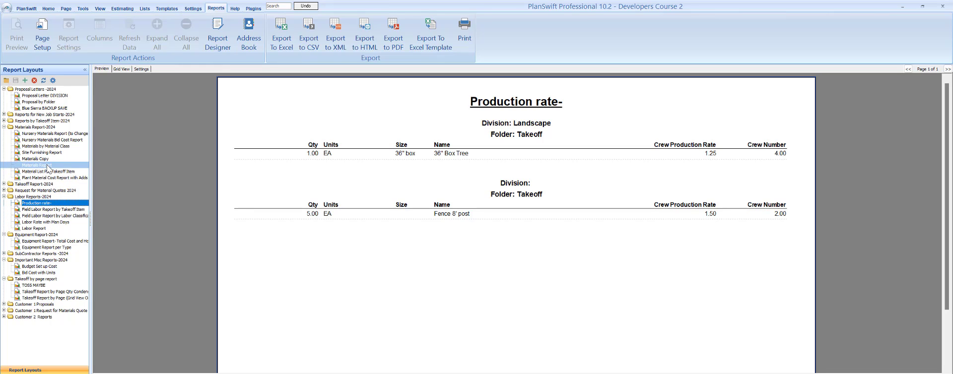
click(49, 146)
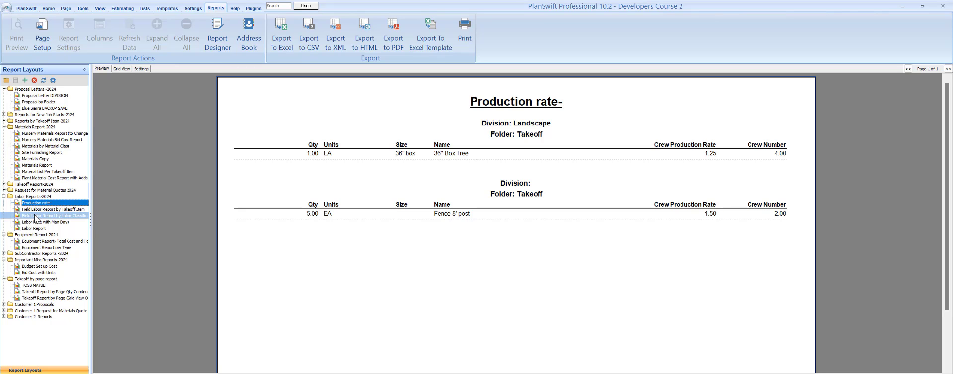
click(51, 223)
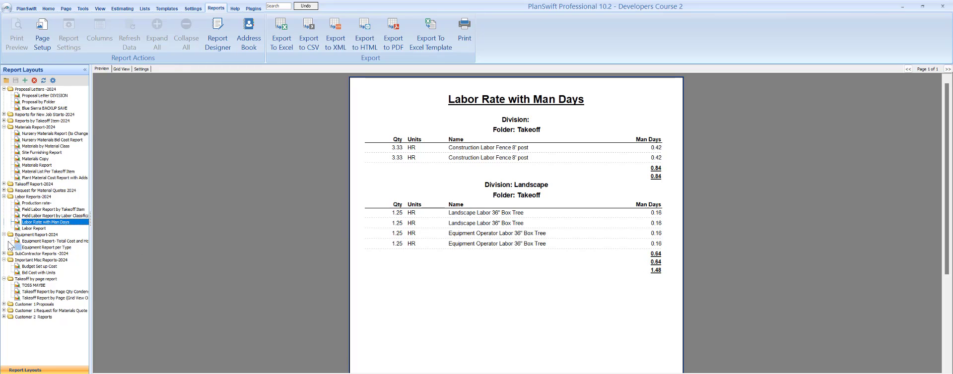
click(34, 228)
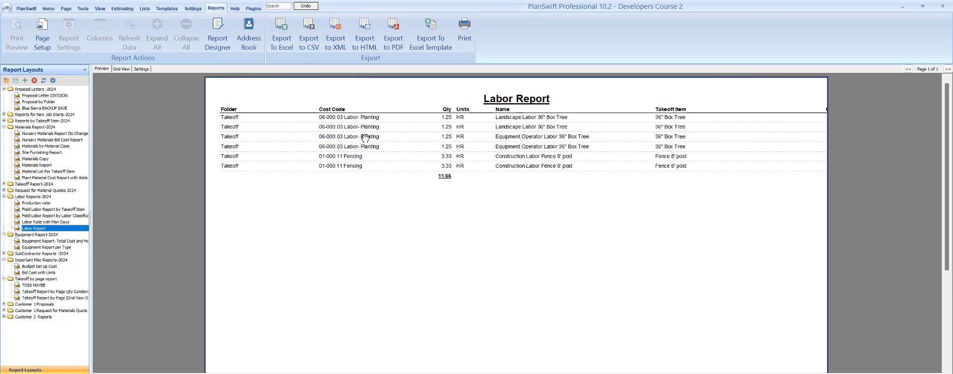
mouse_move(443, 180)
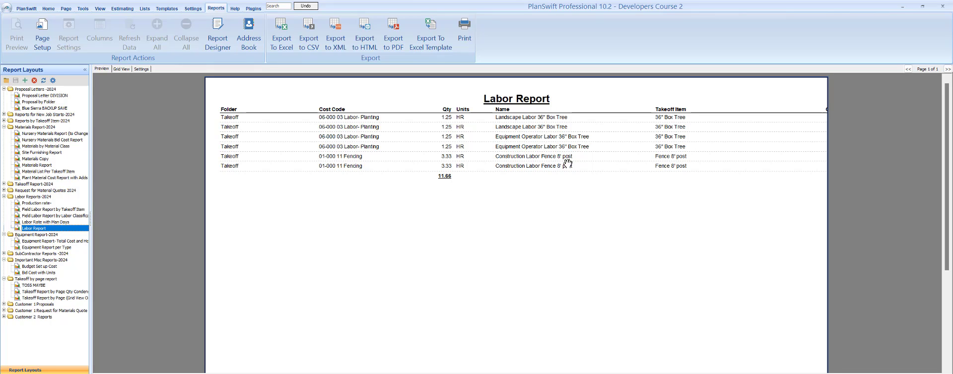
mouse_move(553, 140)
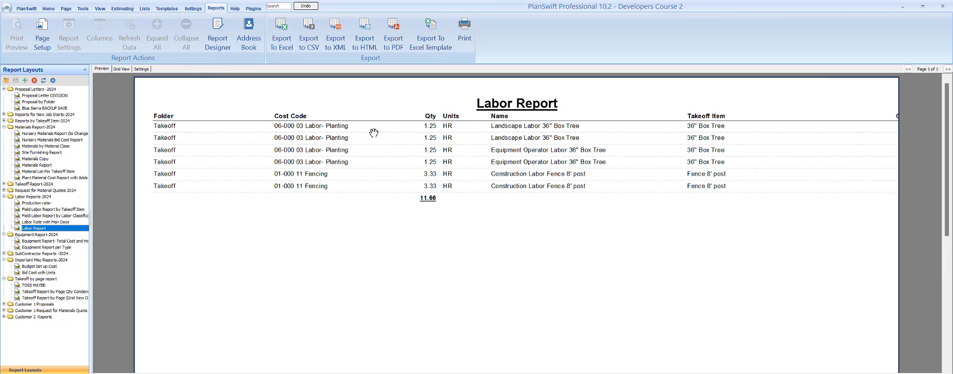
mouse_move(284, 187)
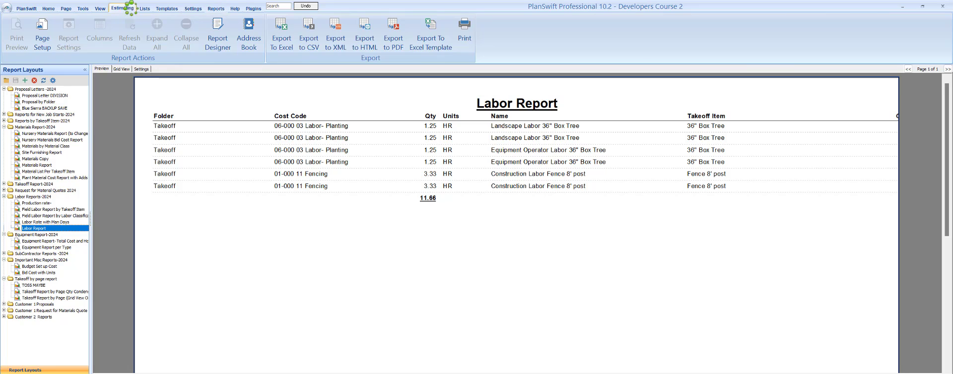
Step: Return to the Estimating tab to reach the Construction Labor Fence 8' post item
click(122, 8)
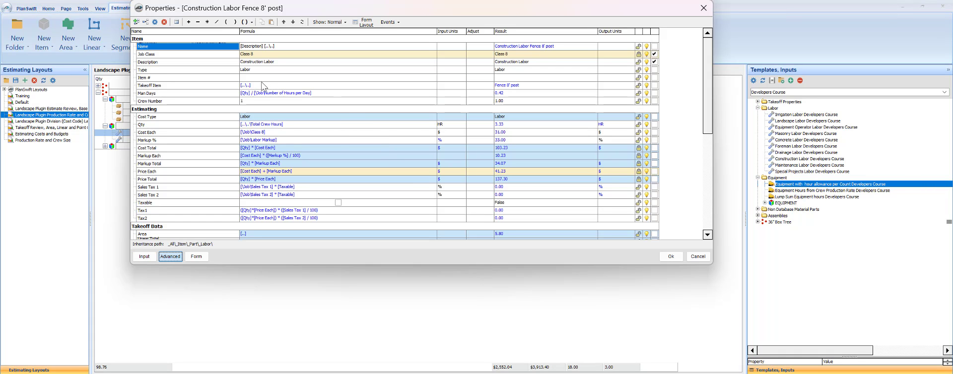
mouse_move(217, 66)
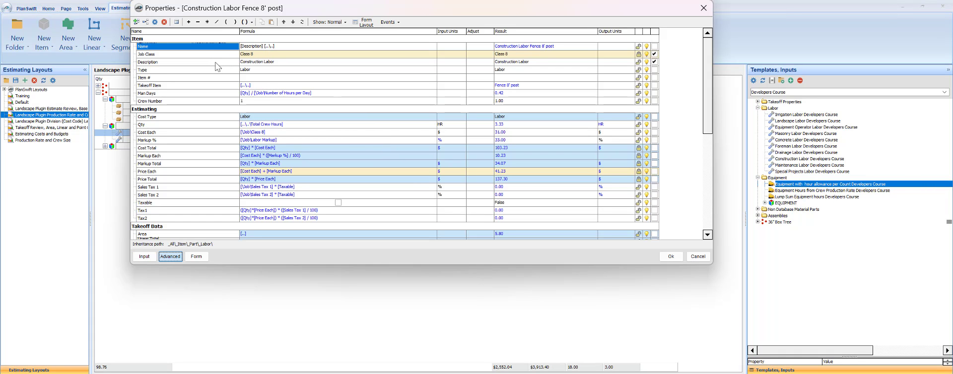
mouse_move(141, 72)
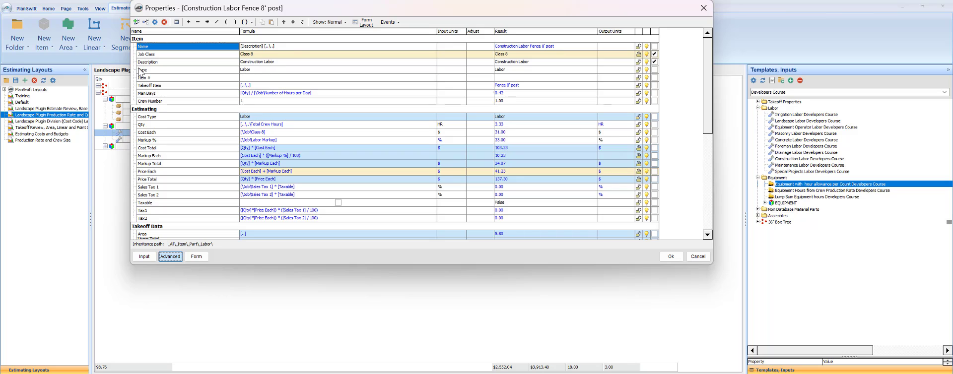
mouse_move(282, 50)
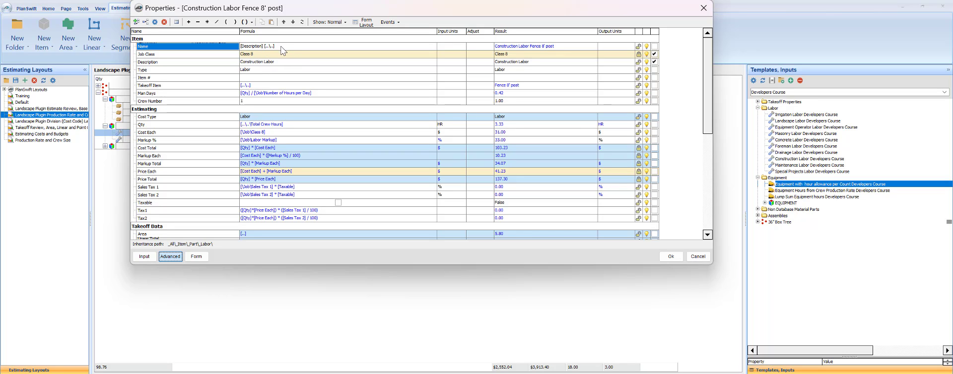
mouse_move(533, 50)
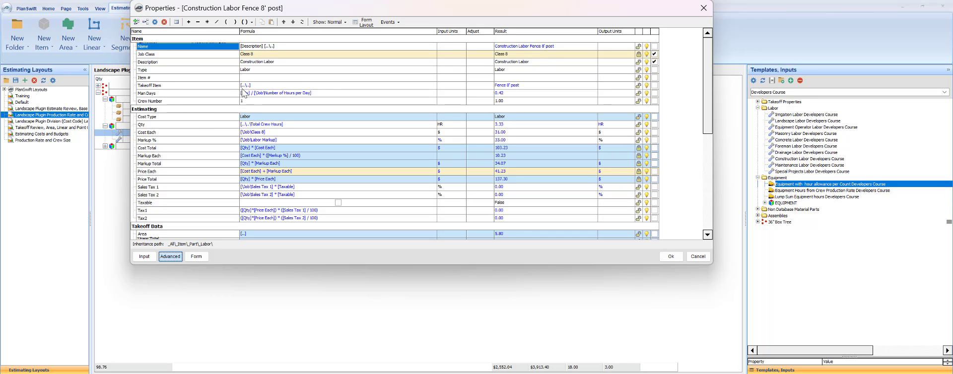
mouse_move(538, 90)
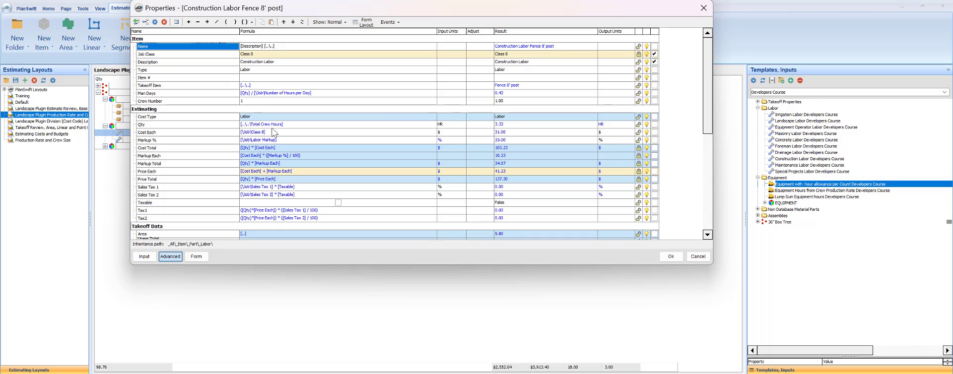
mouse_move(228, 73)
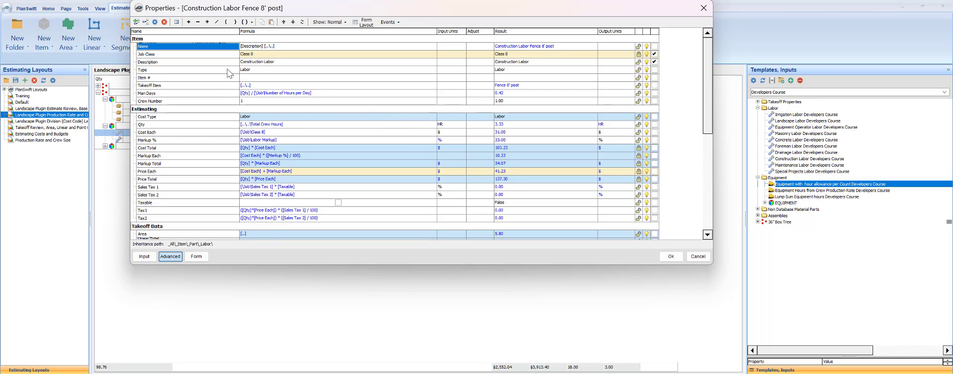
mouse_move(394, 179)
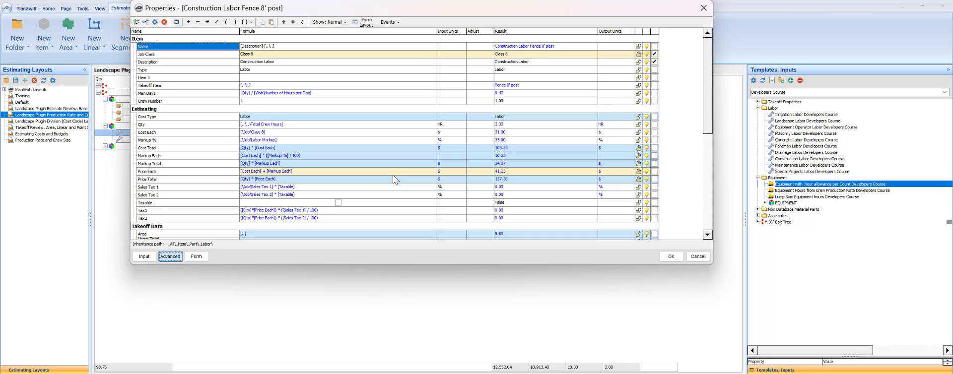
mouse_move(503, 114)
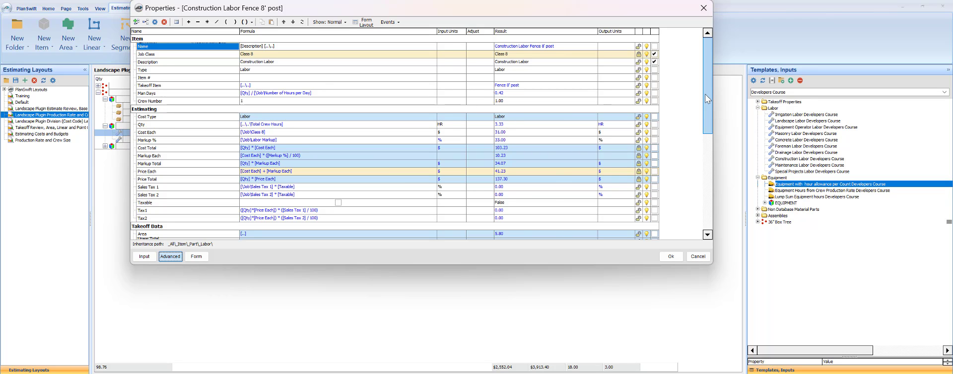
Step: Check the labor item's Work Breakdown Structure Division, then close its properties
scroll(down, 3)
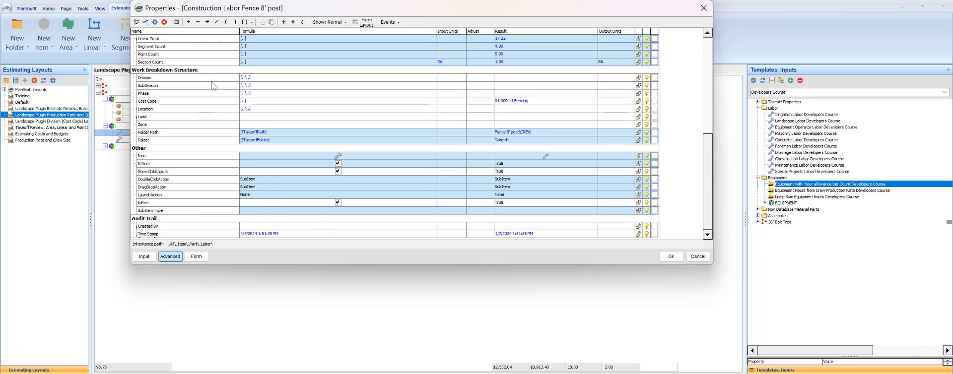
click(182, 78)
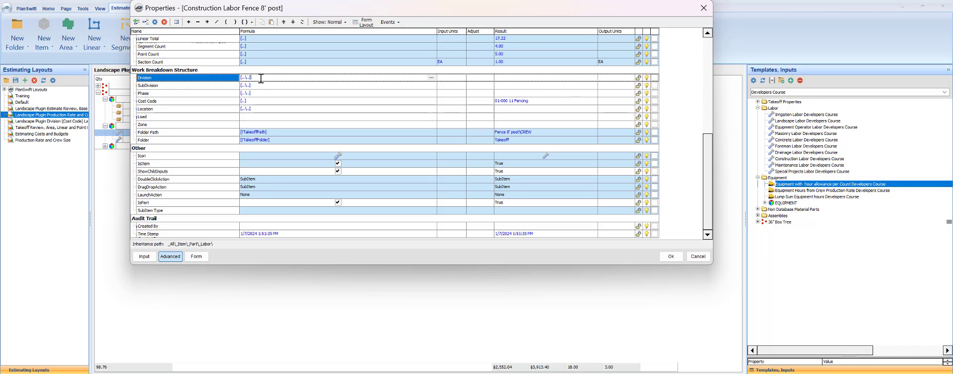
mouse_move(298, 87)
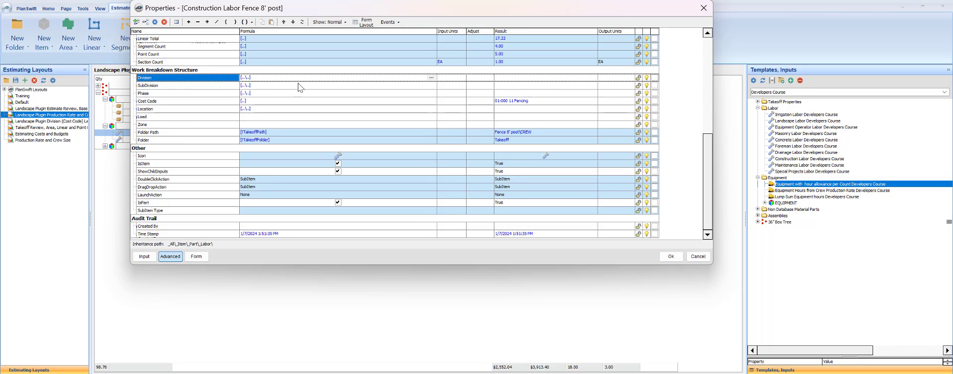
mouse_move(671, 256)
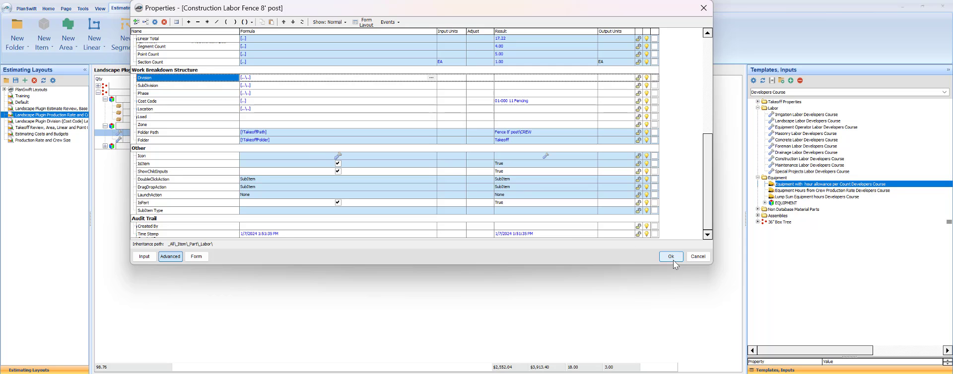
click(671, 257)
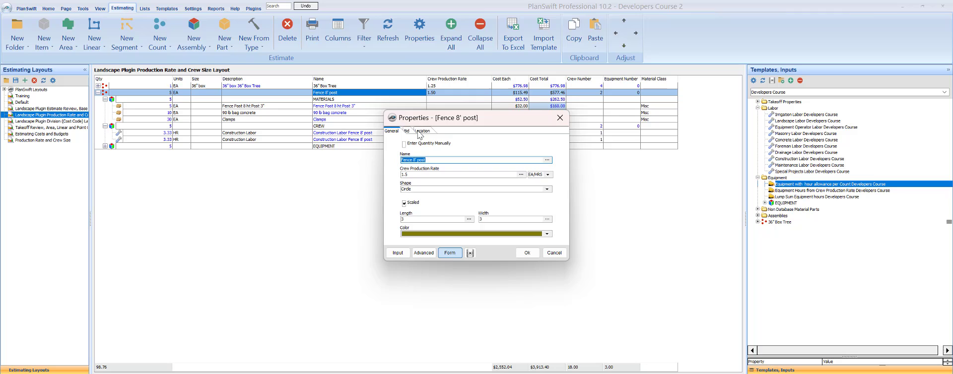
Step: Check that Fence 8' post is assigned to Fences and Gates, close its properties, and scroll
click(422, 131)
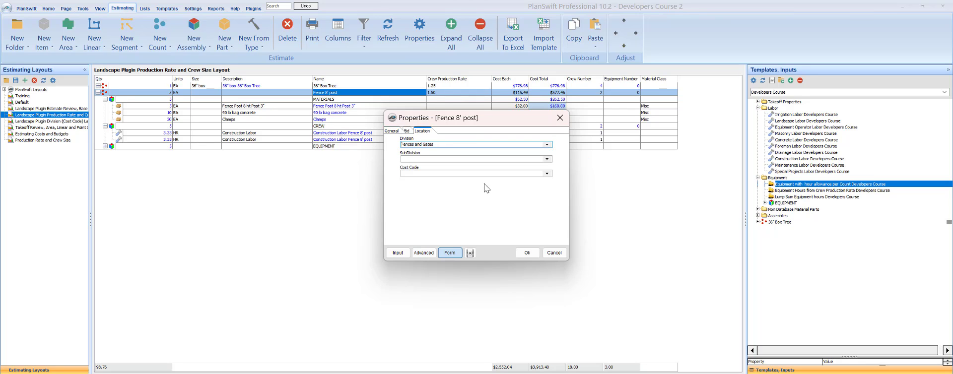
click(526, 252)
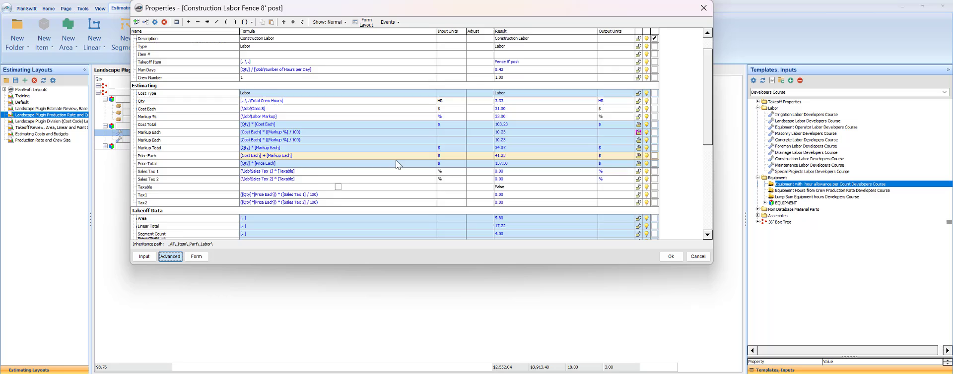
scroll(down, 3)
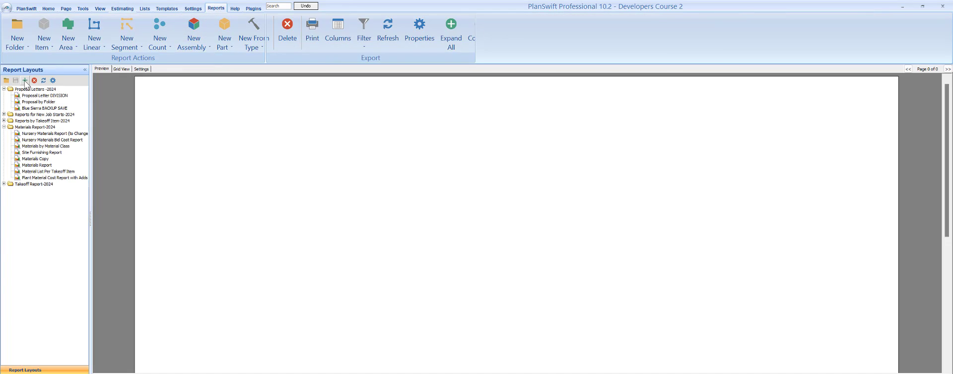
Step: Open the Proposal Letter DIVISION report showing Fences and Gates at $681.69
click(45, 95)
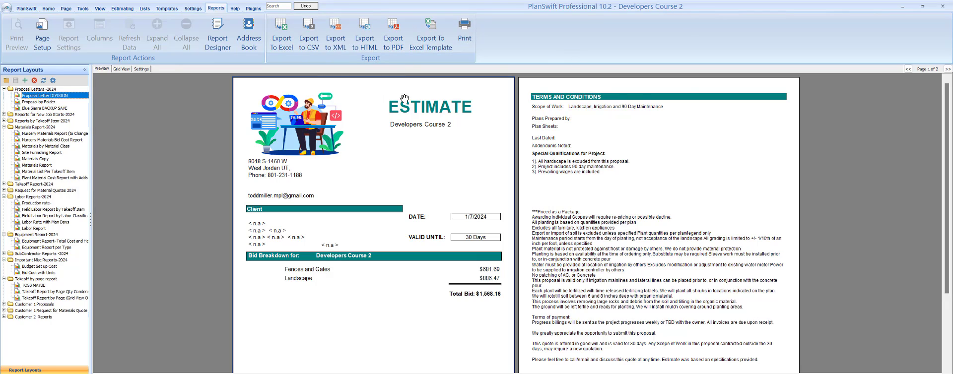
mouse_move(491, 158)
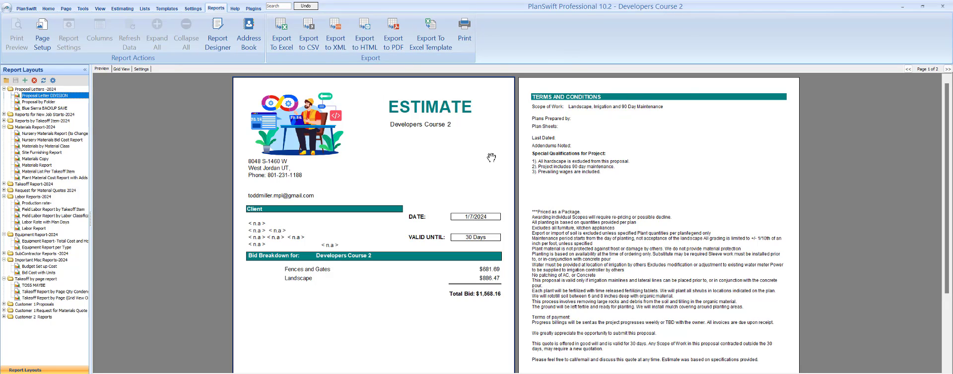